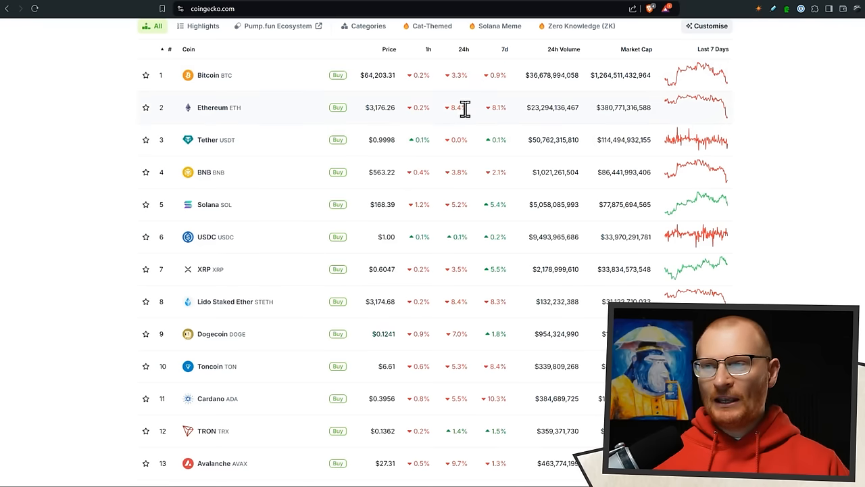
{"action": "mouse_move", "coordinate": [473, 120]}
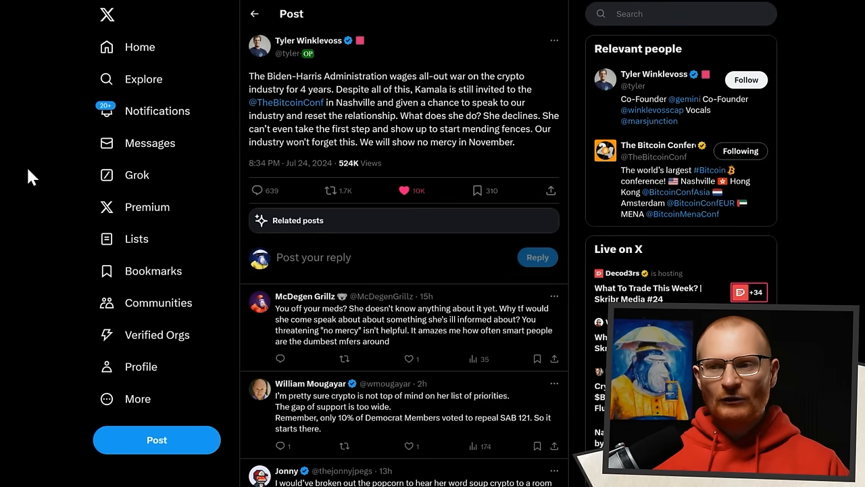
{"action": "mouse_move", "coordinate": [468, 165]}
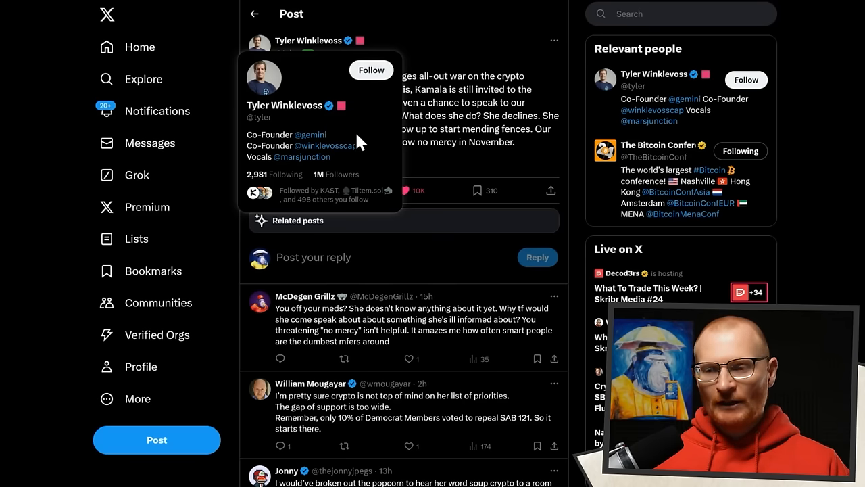
{"action": "mouse_move", "coordinate": [351, 127]}
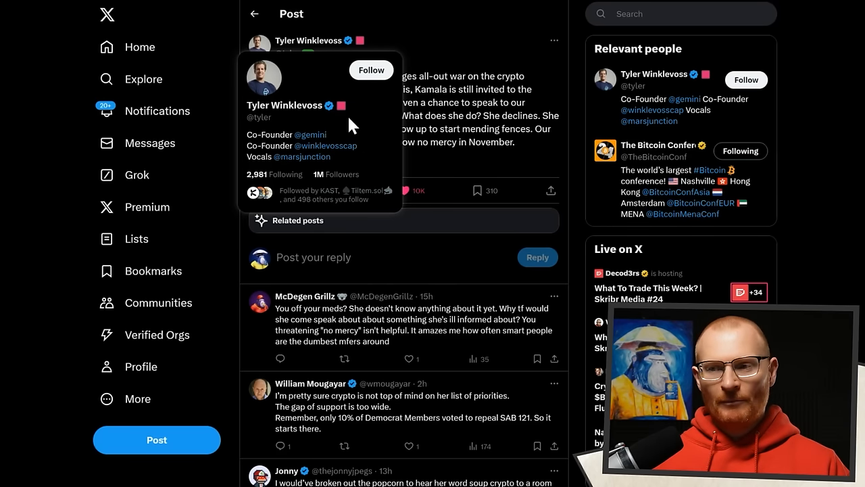
{"action": "mouse_move", "coordinate": [382, 142]}
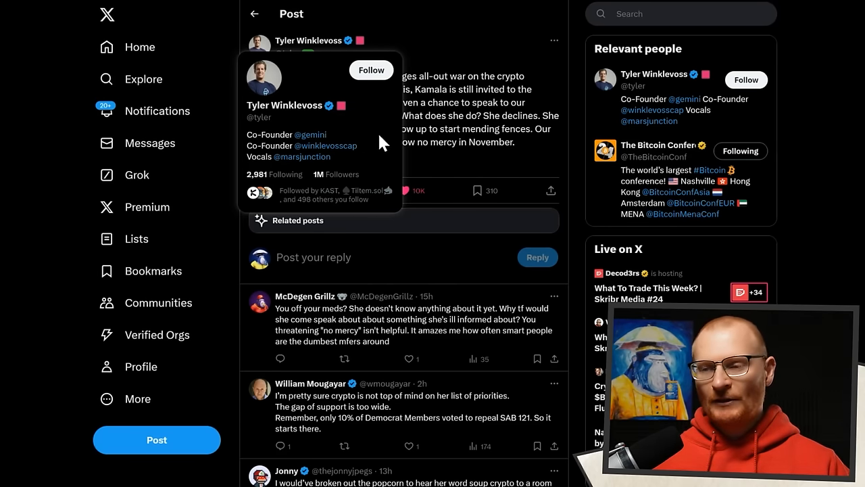
{"action": "mouse_move", "coordinate": [561, 71]}
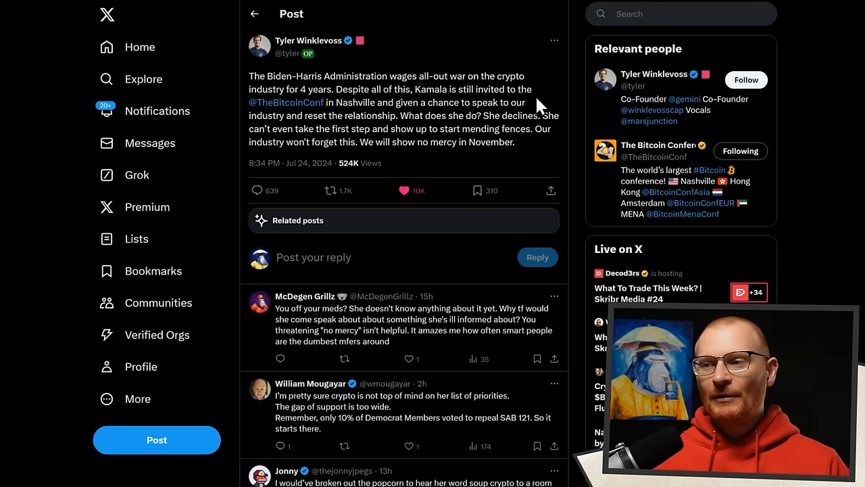
{"action": "mouse_move", "coordinate": [485, 298]}
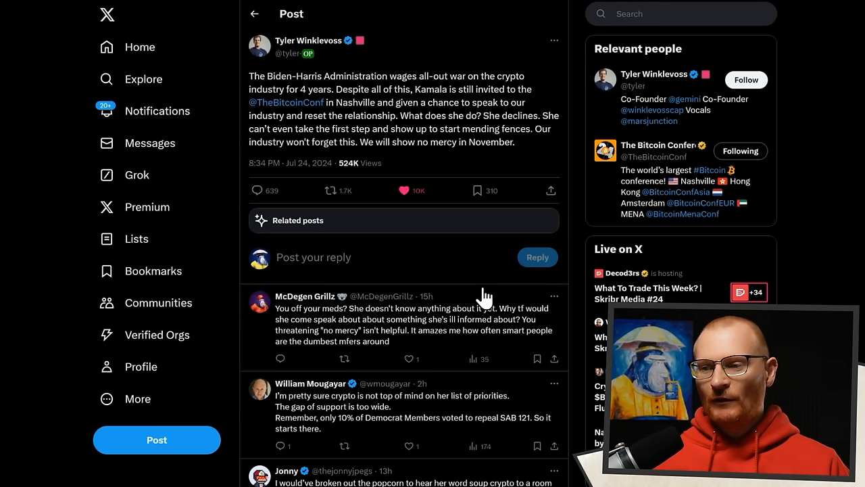
{"action": "mouse_move", "coordinate": [547, 104]}
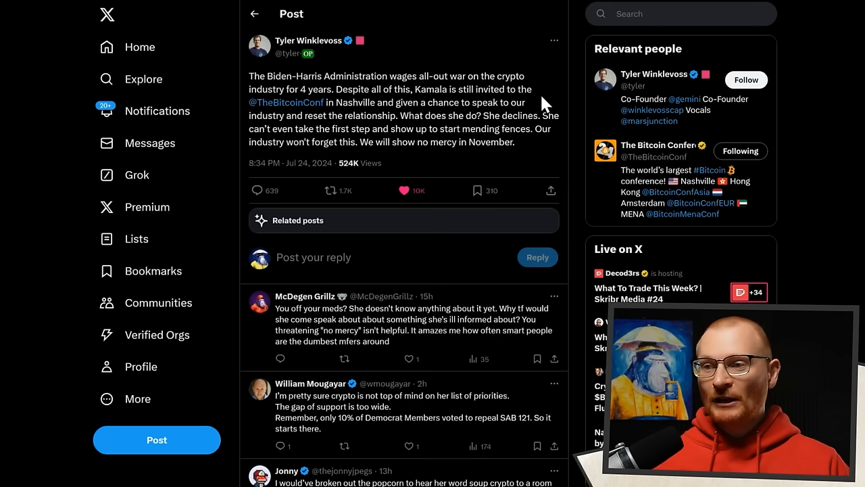
{"action": "mouse_move", "coordinate": [563, 171]}
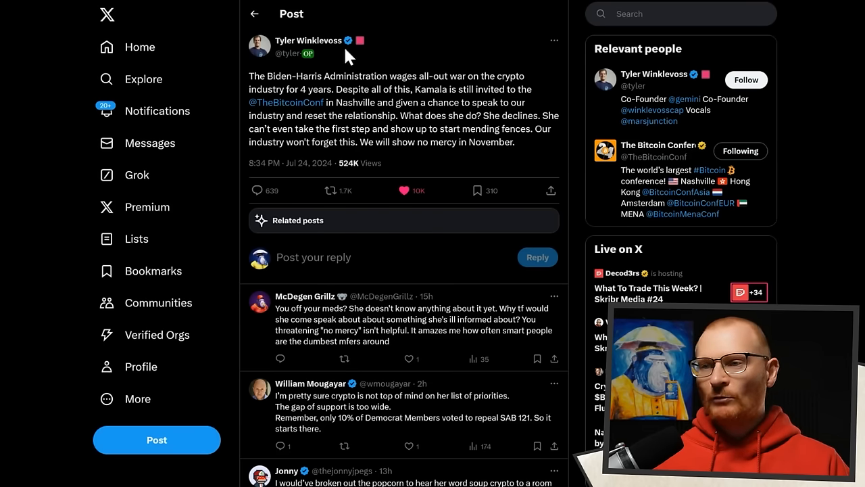
{"action": "mouse_move", "coordinate": [376, 39]}
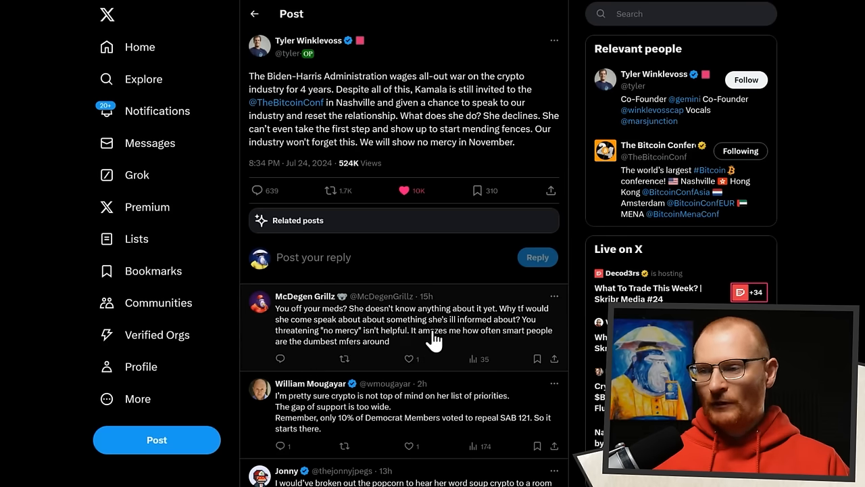
{"action": "scroll", "scroll_direction": "down", "scroll_amount": 3}
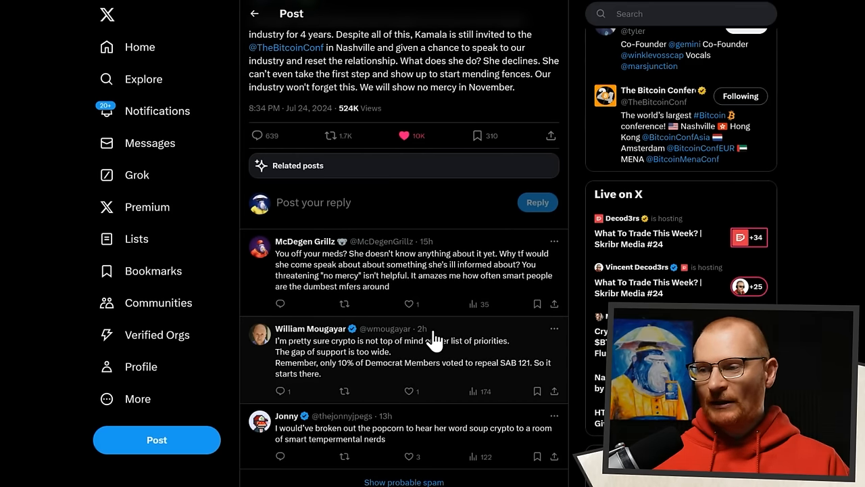
{"action": "mouse_move", "coordinate": [445, 317]}
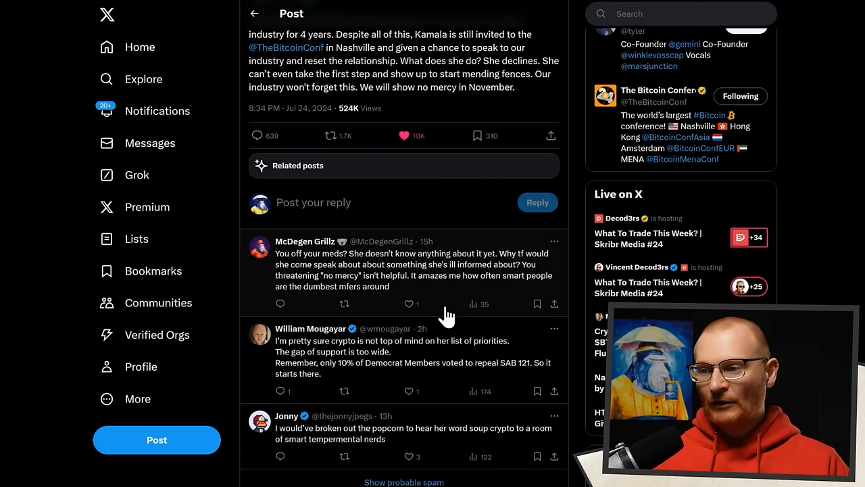
{"action": "mouse_move", "coordinate": [451, 304]}
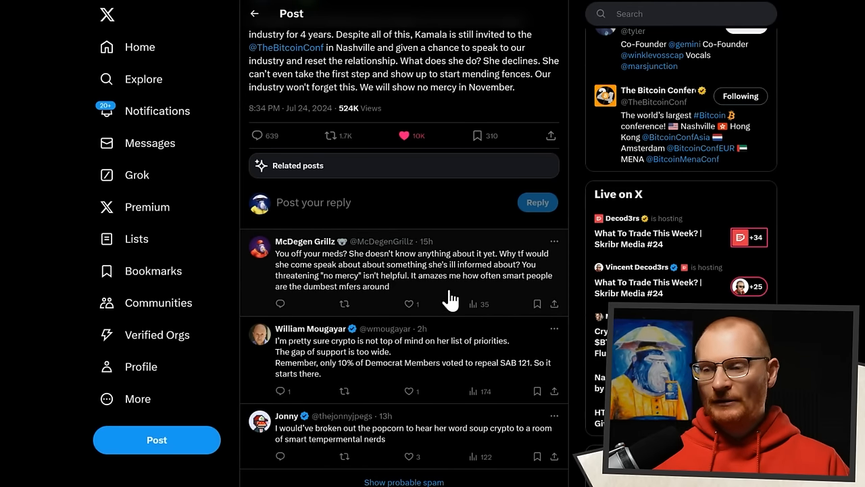
{"action": "mouse_move", "coordinate": [289, 247]}
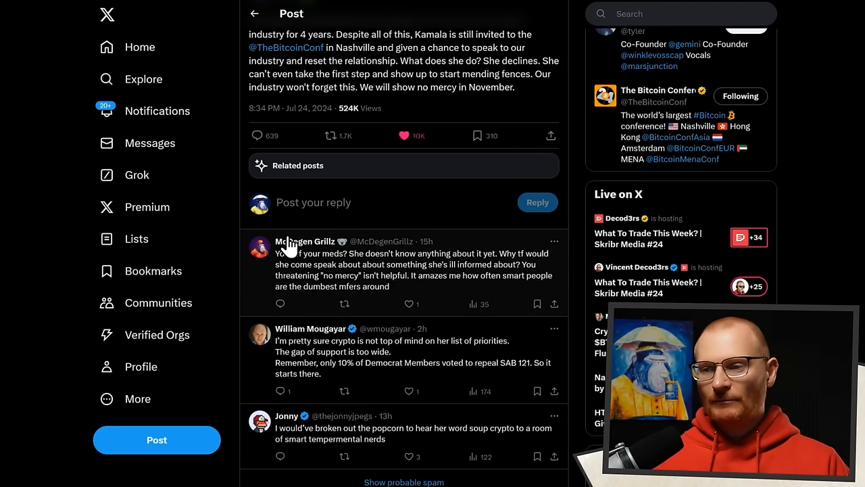
{"action": "mouse_move", "coordinate": [304, 241]}
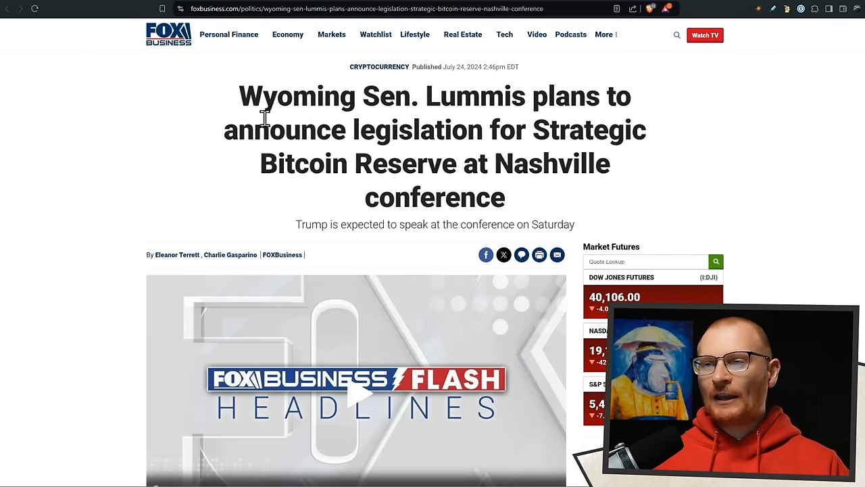
{"action": "mouse_move", "coordinate": [368, 112]}
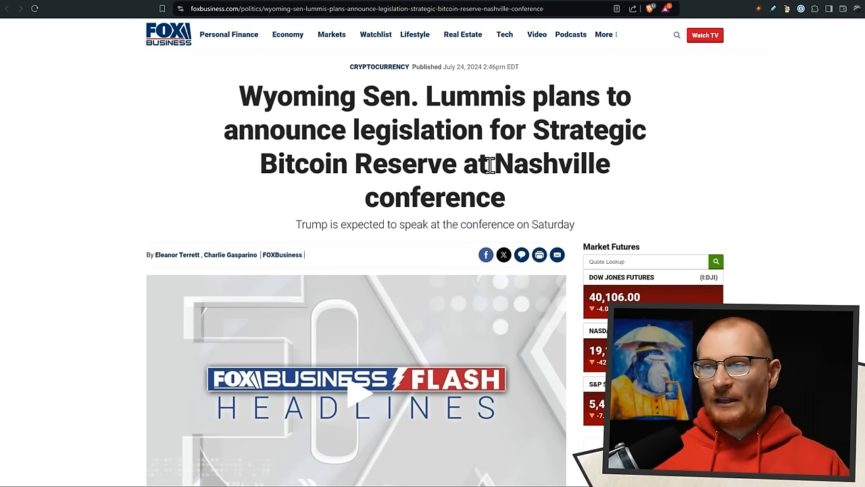
{"action": "mouse_move", "coordinate": [487, 188]}
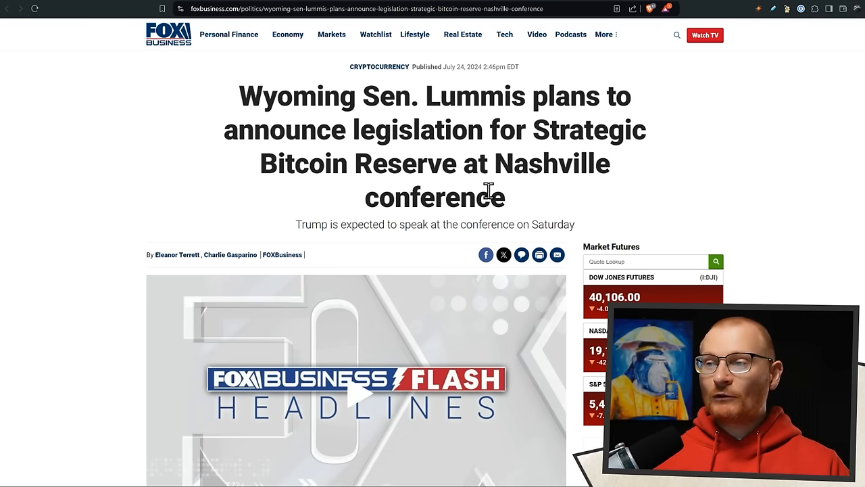
Step: Scroll the Fox Business Bitcoin Reserve article down to Lummis's embedded 'Big things' post
{"action": "scroll", "scroll_direction": "down", "scroll_amount": 3}
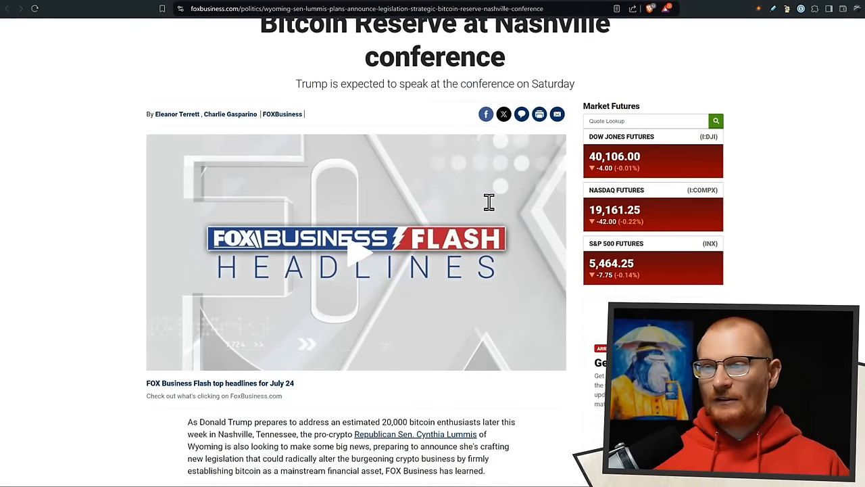
{"action": "scroll", "scroll_direction": "down", "scroll_amount": 3}
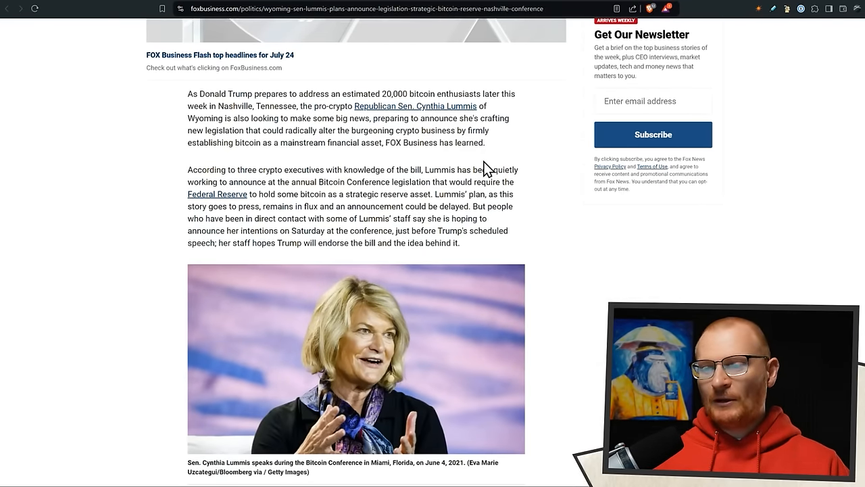
{"action": "scroll", "scroll_direction": "down", "scroll_amount": 3}
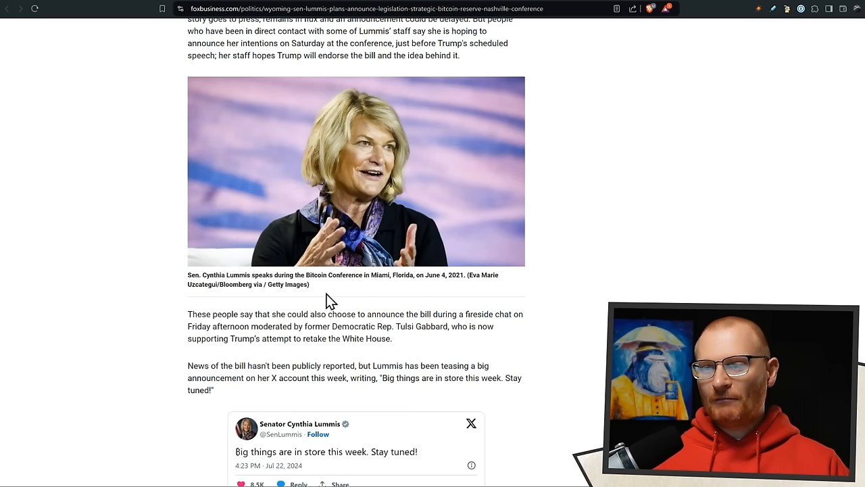
{"action": "mouse_move", "coordinate": [272, 56]}
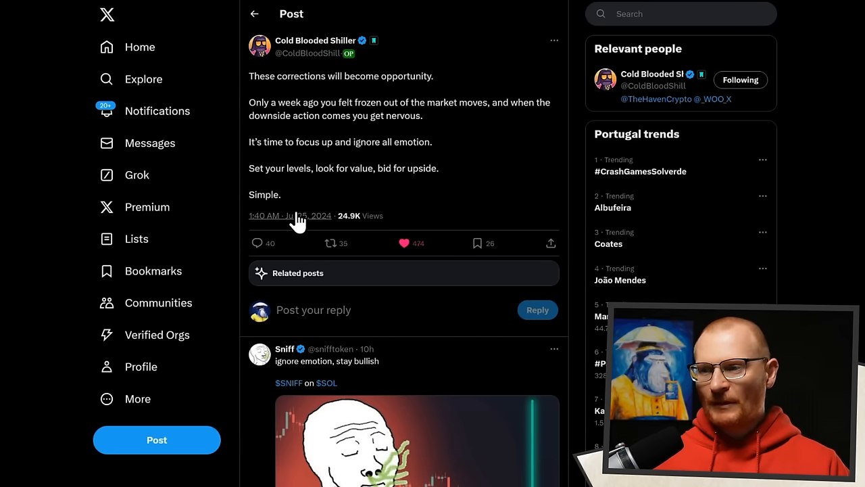
{"action": "mouse_move", "coordinate": [469, 204]}
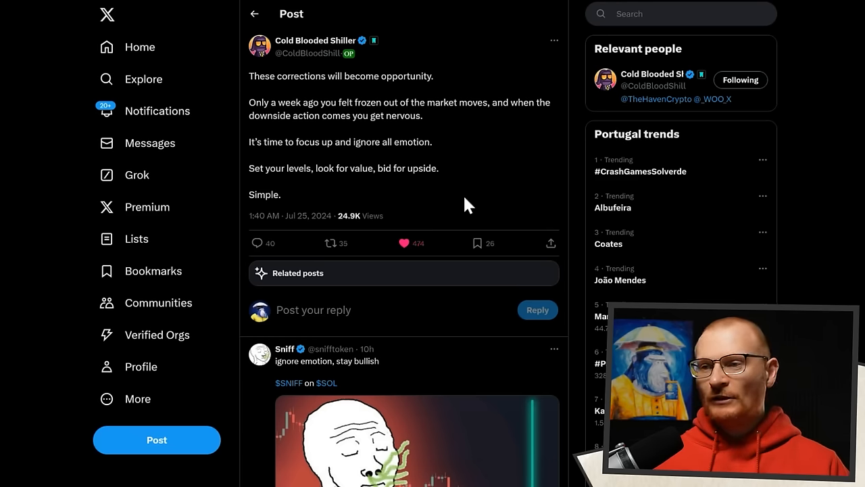
{"action": "mouse_move", "coordinate": [480, 139]}
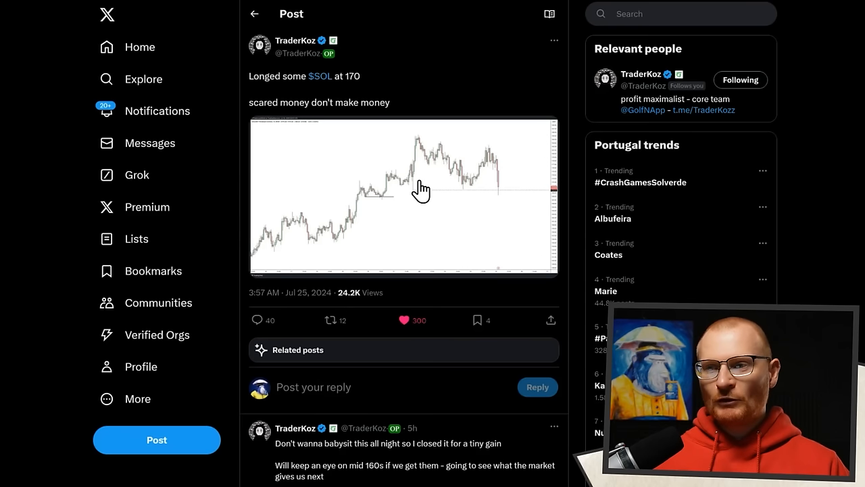
{"action": "mouse_move", "coordinate": [401, 139]}
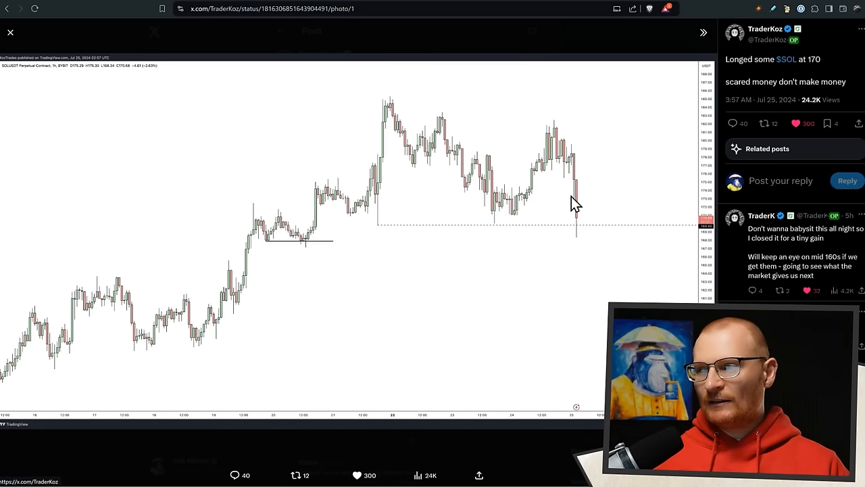
{"action": "mouse_move", "coordinate": [247, 115]}
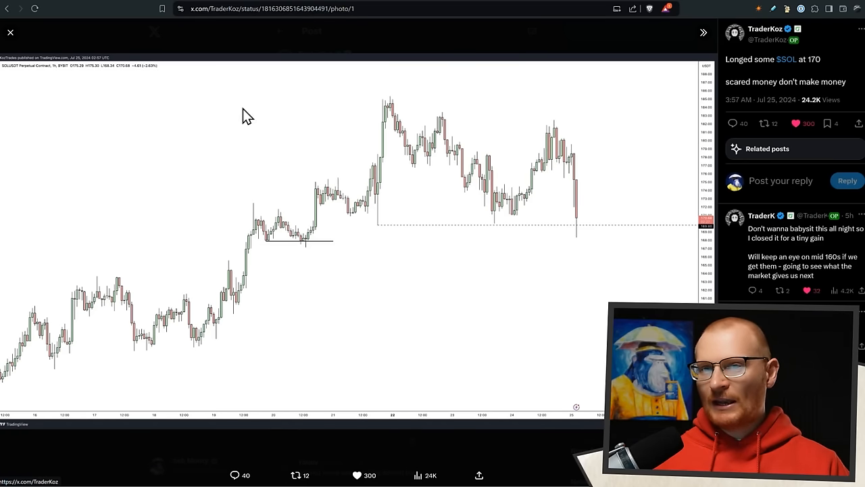
Step: Close the enlarged TraderKoz SOL chart and return to the post
{"action": "left_click", "coordinate": [10, 31]}
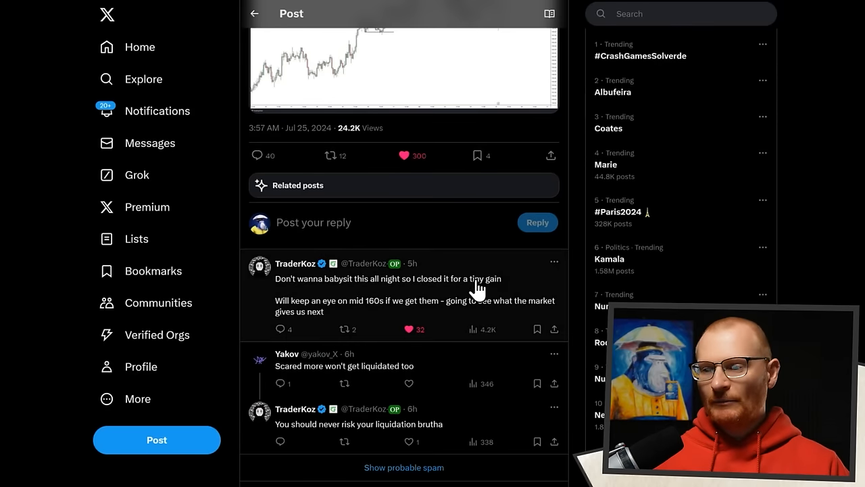
{"action": "mouse_move", "coordinate": [368, 320]}
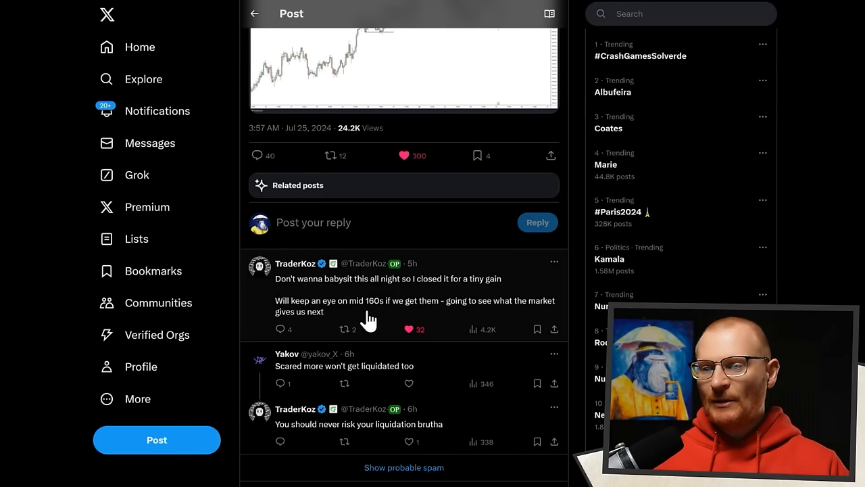
{"action": "mouse_move", "coordinate": [409, 315]}
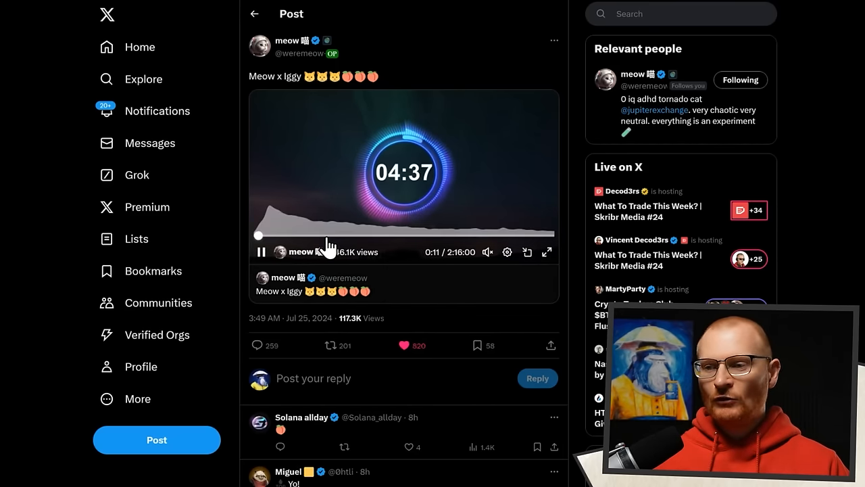
{"action": "left_click", "coordinate": [261, 252]}
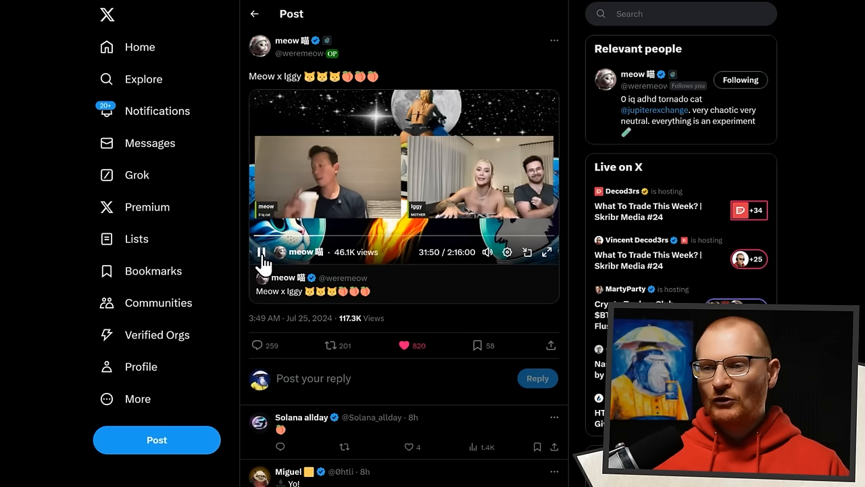
{"action": "left_click", "coordinate": [260, 252]}
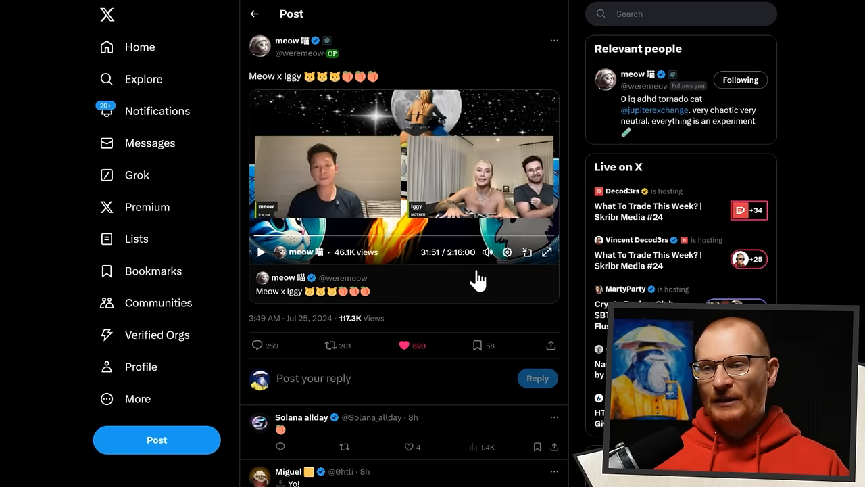
{"action": "mouse_move", "coordinate": [466, 140]}
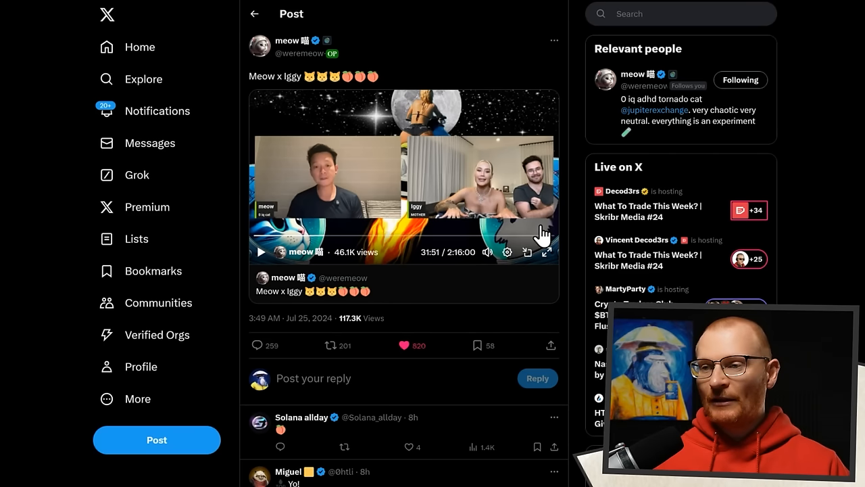
{"action": "mouse_move", "coordinate": [372, 202]}
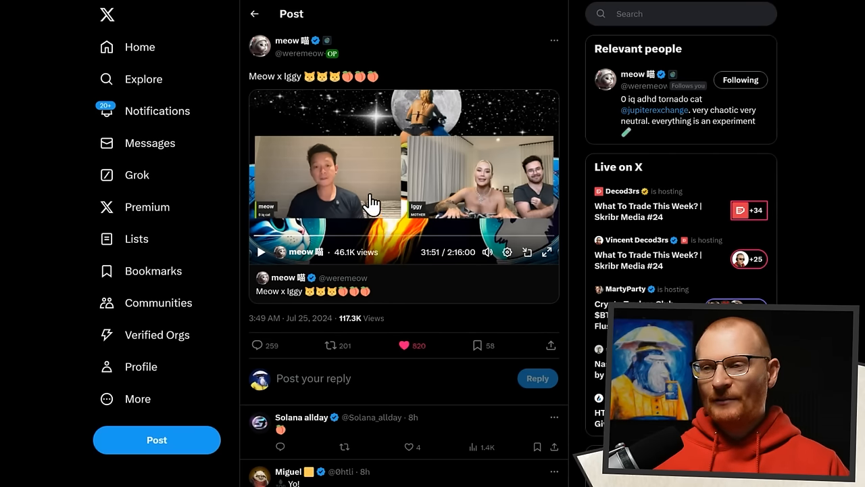
{"action": "mouse_move", "coordinate": [371, 230]}
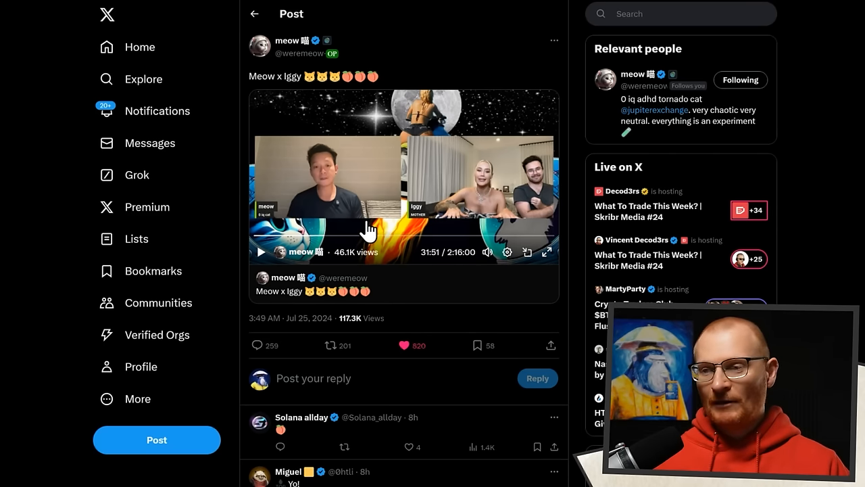
{"action": "mouse_move", "coordinate": [307, 145]}
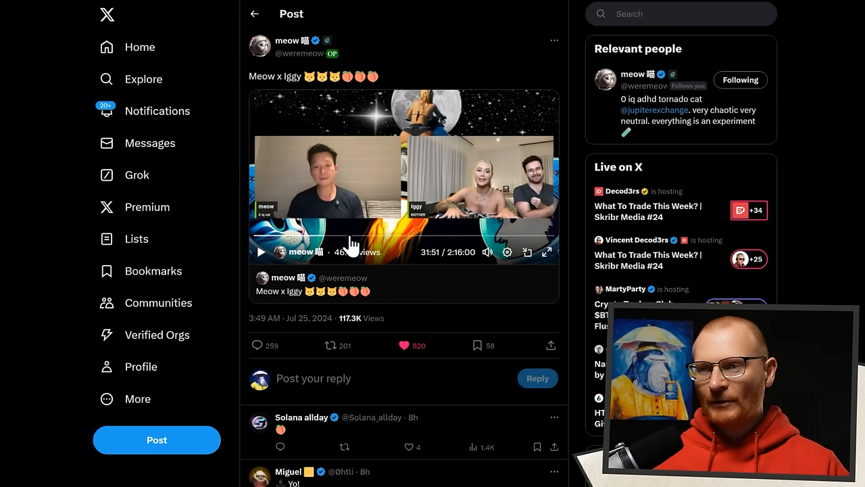
{"action": "mouse_move", "coordinate": [47, 55]}
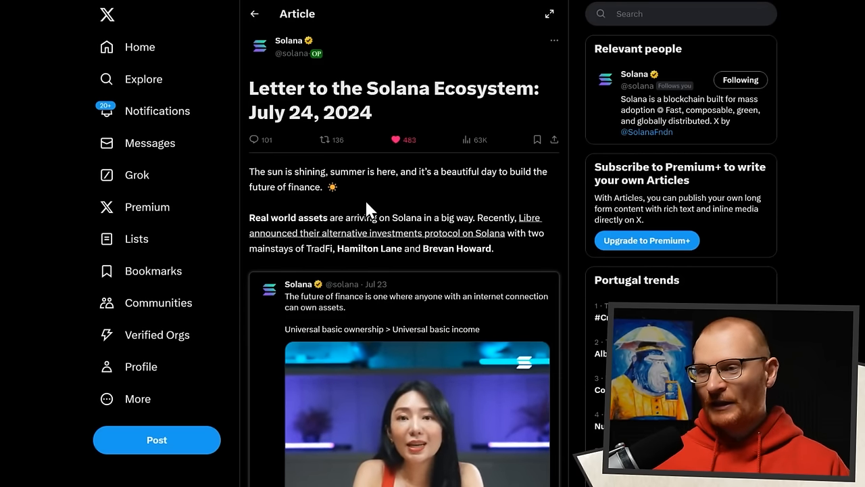
{"action": "mouse_move", "coordinate": [469, 139]}
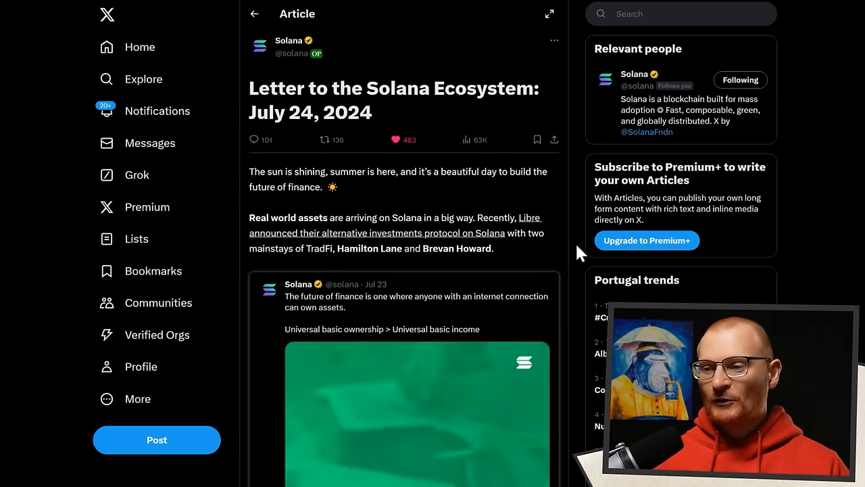
Step: Read through the July 24, 2024 Solana ecosystem letter down to its first replies
{"action": "scroll", "scroll_direction": "down", "scroll_amount": 3}
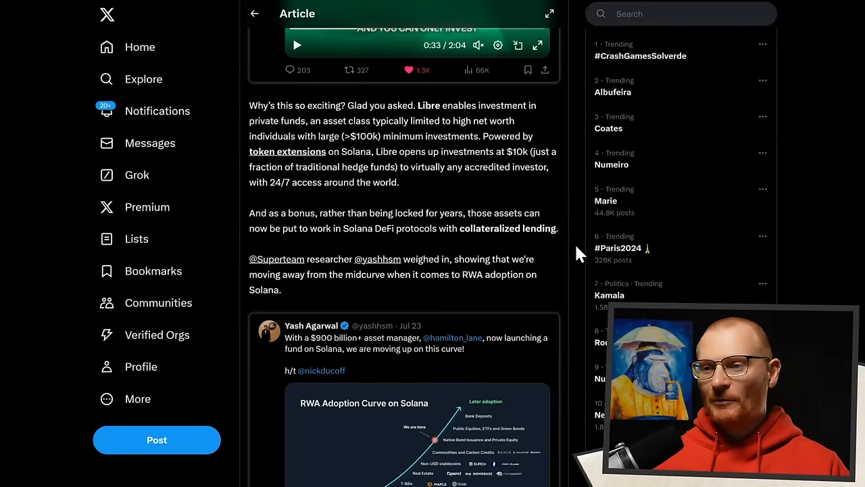
{"action": "scroll", "scroll_direction": "down", "scroll_amount": 3}
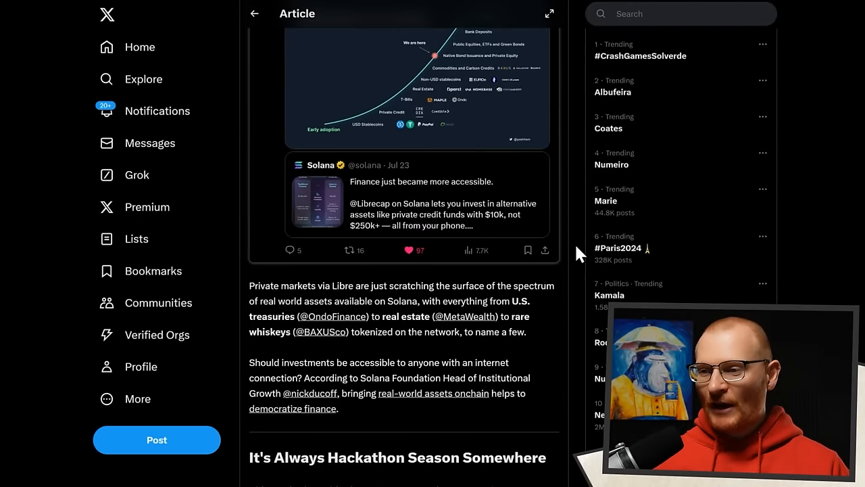
{"action": "scroll", "scroll_direction": "down", "scroll_amount": 3}
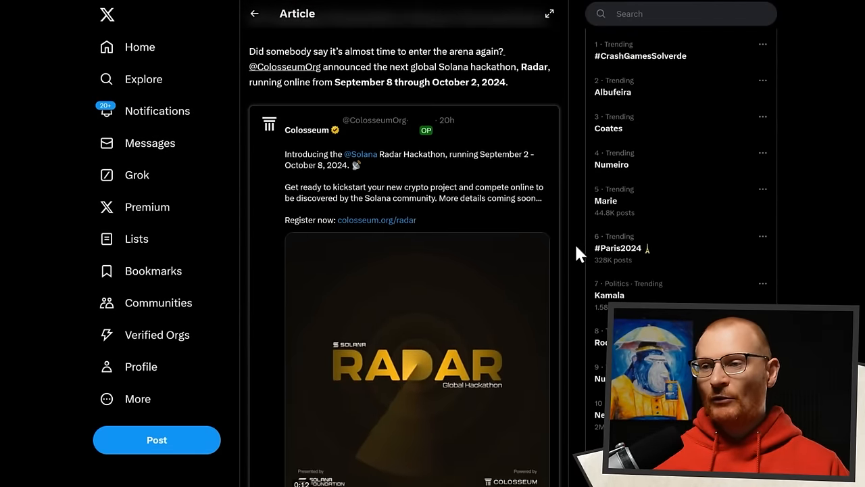
{"action": "scroll", "scroll_direction": "down", "scroll_amount": 3}
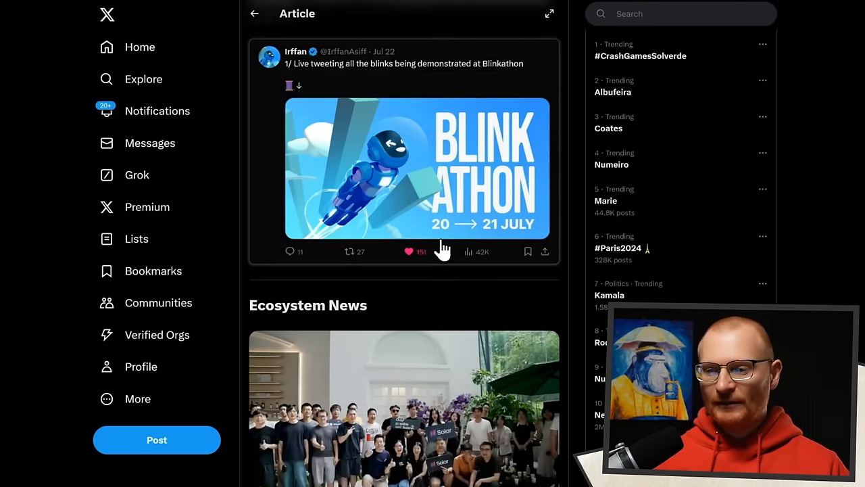
{"action": "scroll", "scroll_direction": "down", "scroll_amount": 3}
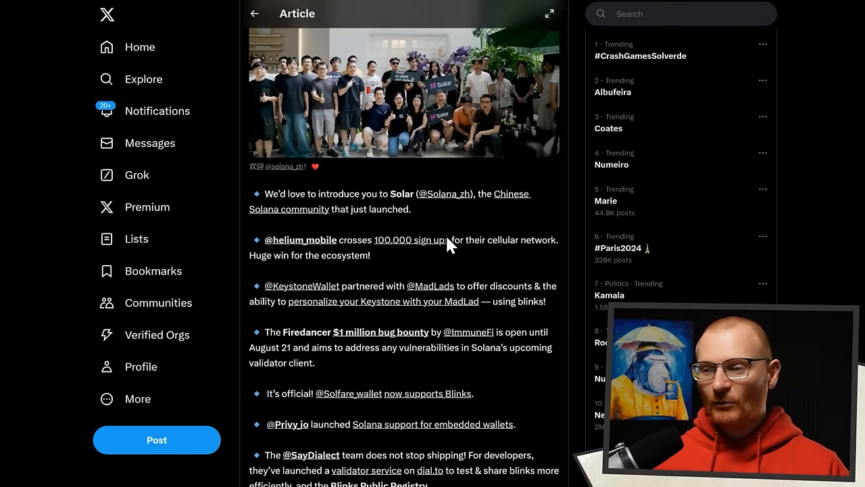
{"action": "scroll", "scroll_direction": "down", "scroll_amount": 3}
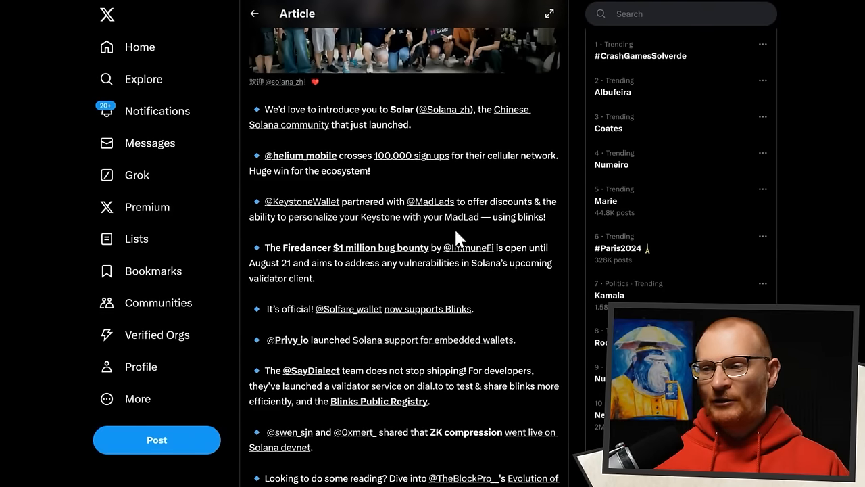
{"action": "scroll", "scroll_direction": "down", "scroll_amount": 3}
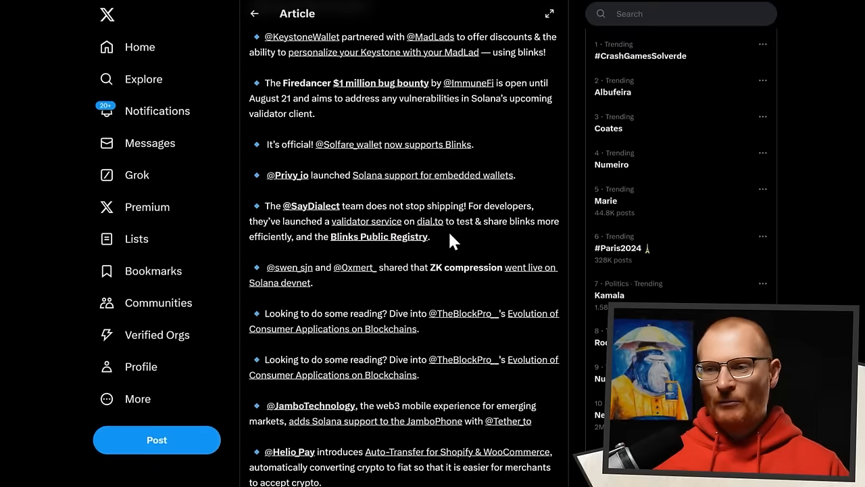
{"action": "scroll", "scroll_direction": "down", "scroll_amount": 3}
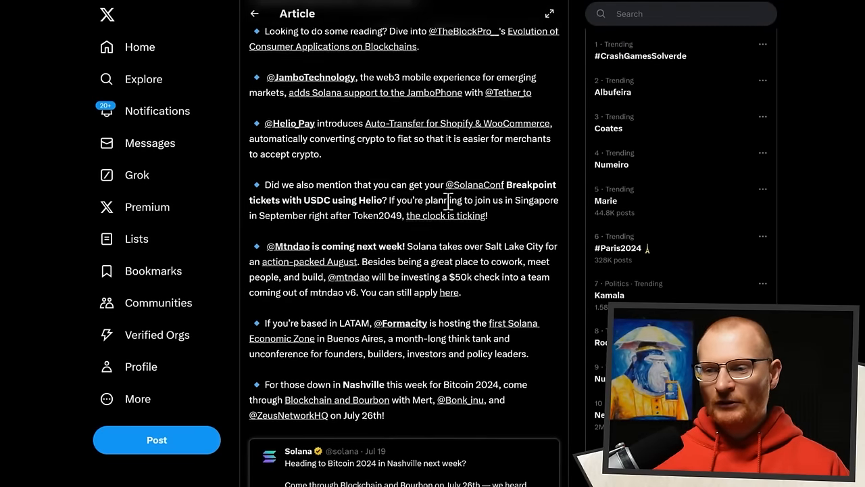
{"action": "scroll", "scroll_direction": "down", "scroll_amount": 3}
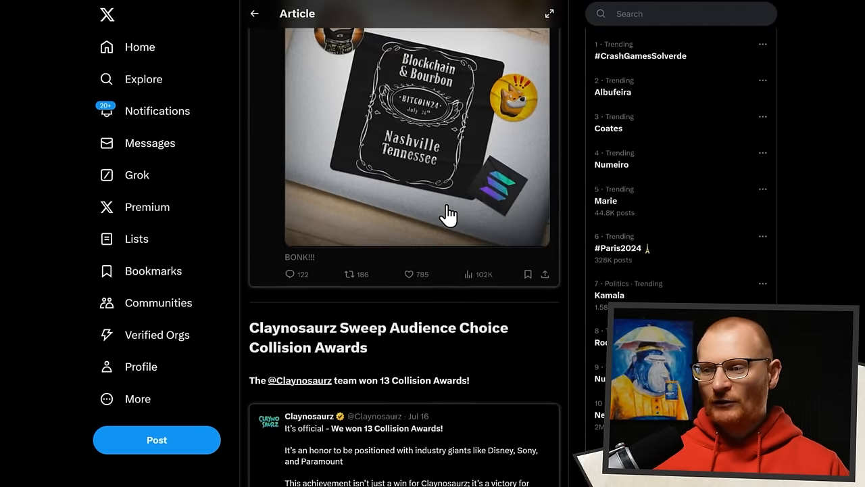
{"action": "scroll", "scroll_direction": "down", "scroll_amount": 3}
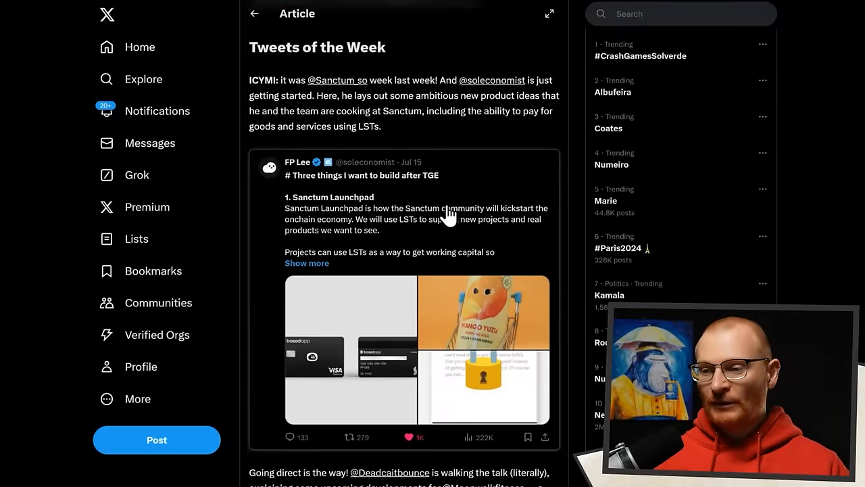
{"action": "scroll", "scroll_direction": "down", "scroll_amount": 3}
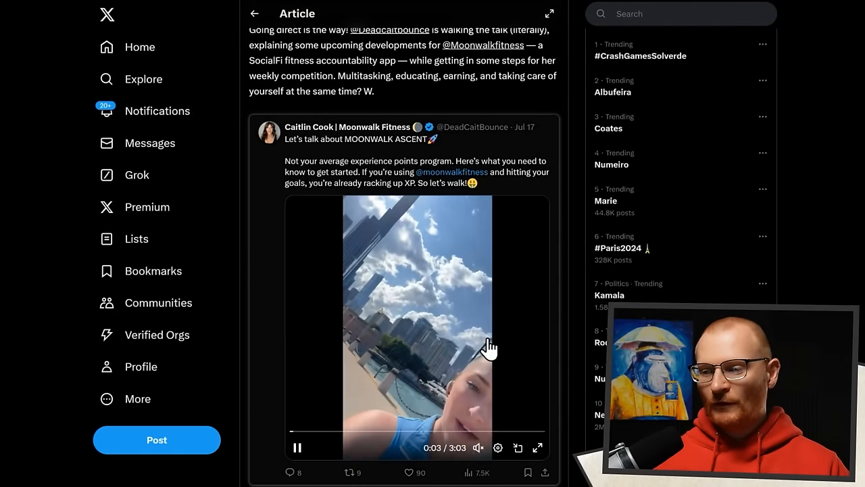
{"action": "scroll", "scroll_direction": "down", "scroll_amount": 3}
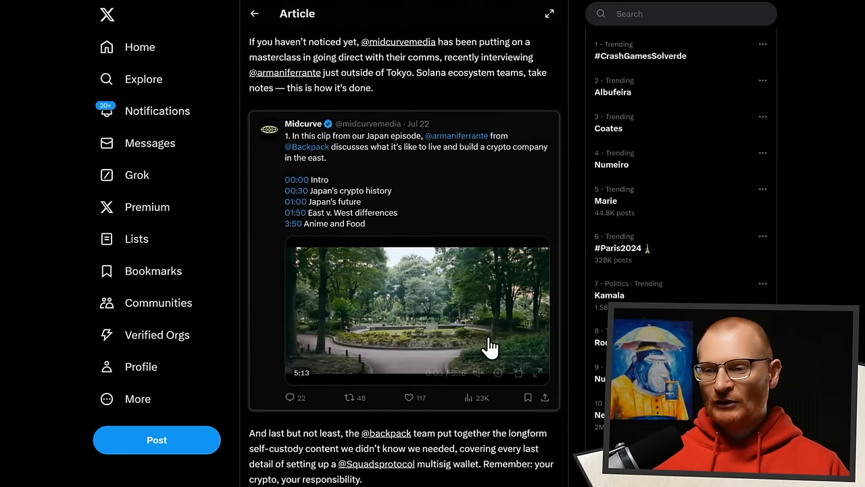
{"action": "scroll", "scroll_direction": "down", "scroll_amount": 3}
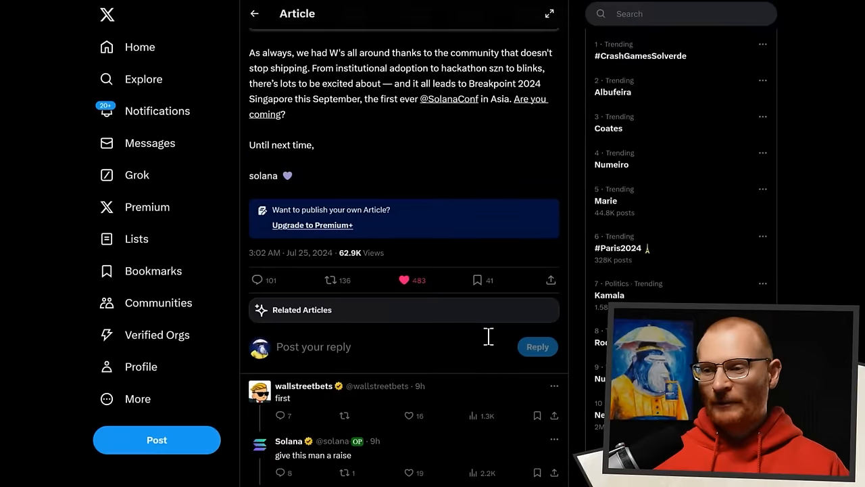
{"action": "mouse_move", "coordinate": [384, 213]}
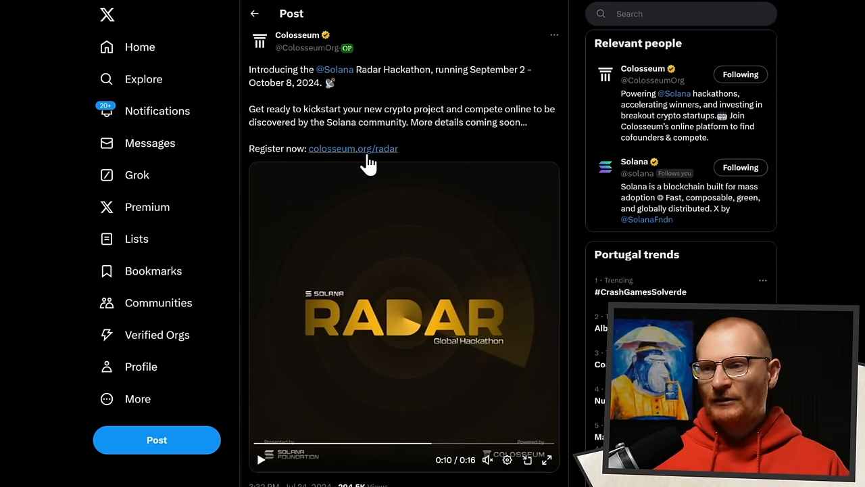
Step: Follow the colosseum.org/radar registration link from Colosseum's announcement post
{"action": "left_click", "coordinate": [353, 148]}
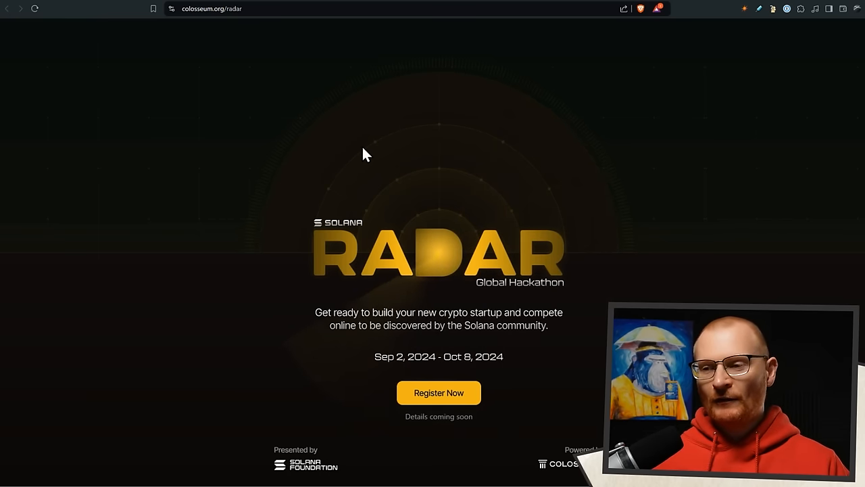
{"action": "mouse_move", "coordinate": [513, 400]}
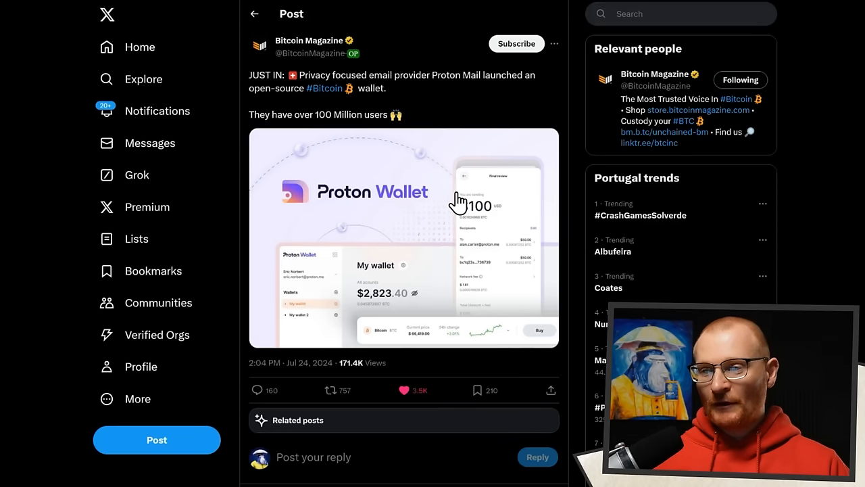
{"action": "mouse_move", "coordinate": [365, 234]}
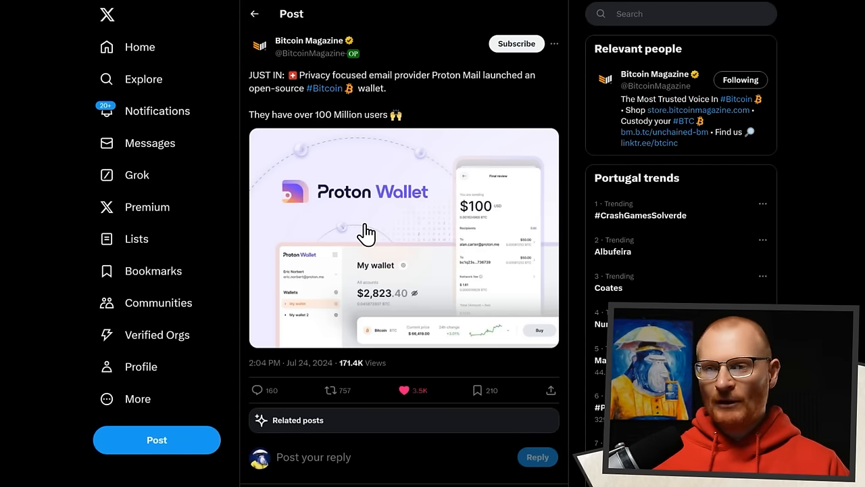
{"action": "mouse_move", "coordinate": [432, 96]}
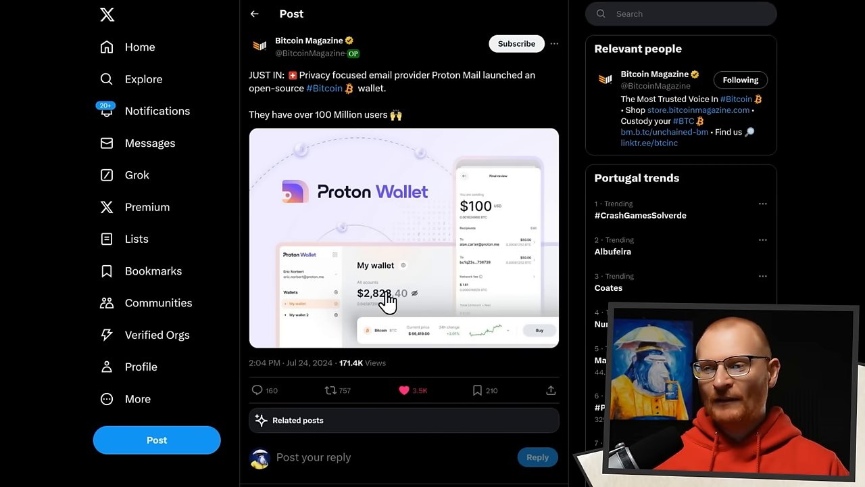
{"action": "mouse_move", "coordinate": [473, 340]}
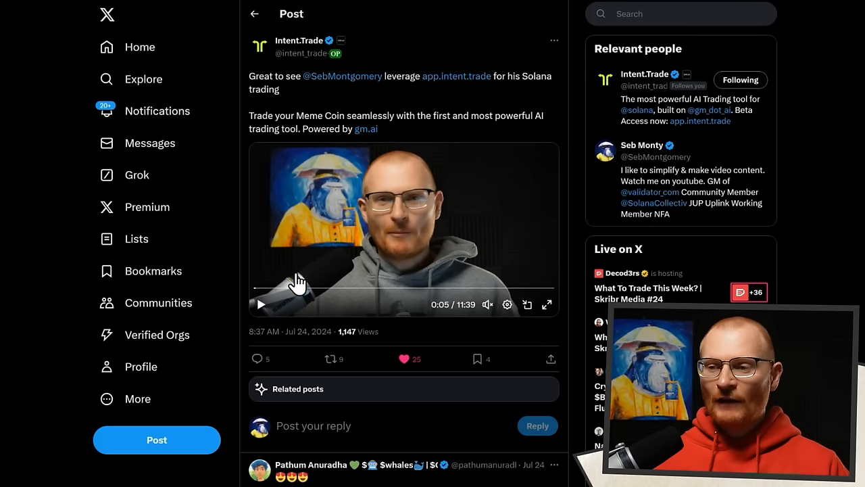
{"action": "mouse_move", "coordinate": [520, 195]}
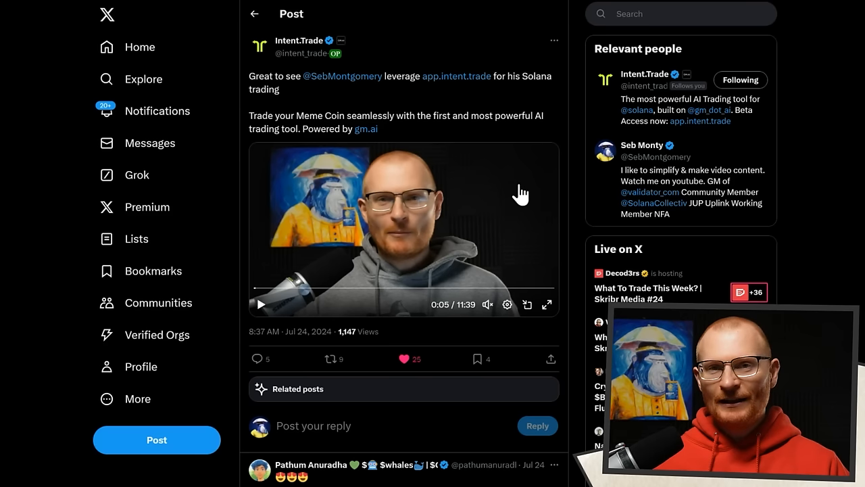
{"action": "mouse_move", "coordinate": [436, 334]}
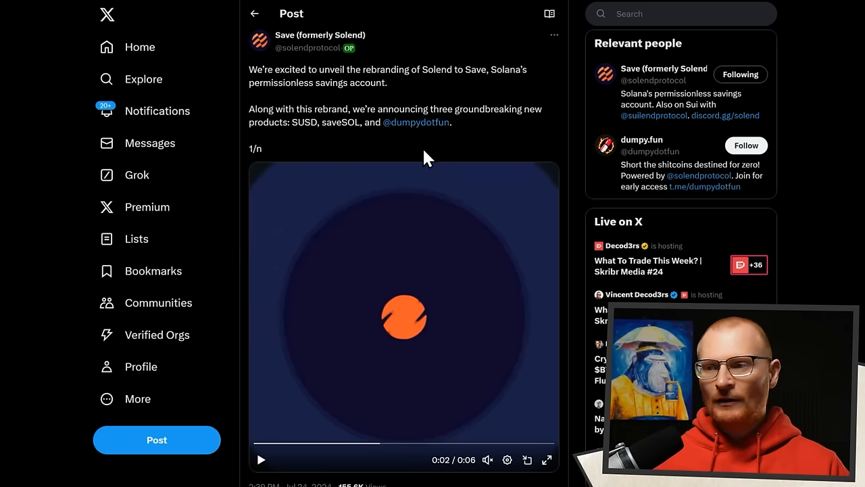
Step: Scroll down the Save rebrand post past its short teaser video
{"action": "scroll", "scroll_direction": "down", "scroll_amount": 3}
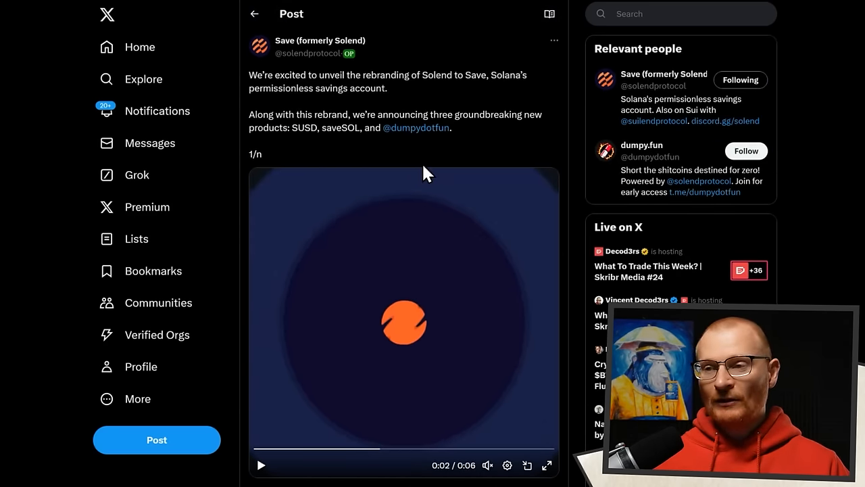
{"action": "mouse_move", "coordinate": [377, 104]}
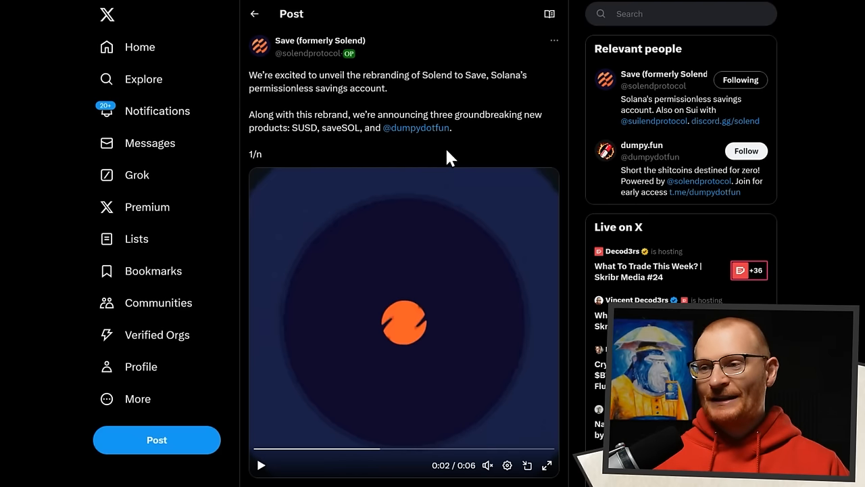
{"action": "left_click", "coordinate": [416, 128]}
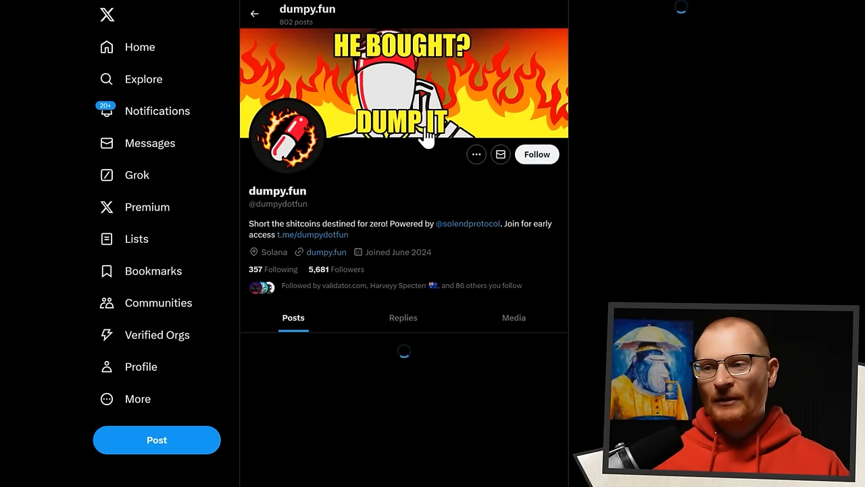
{"action": "left_click", "coordinate": [537, 154]}
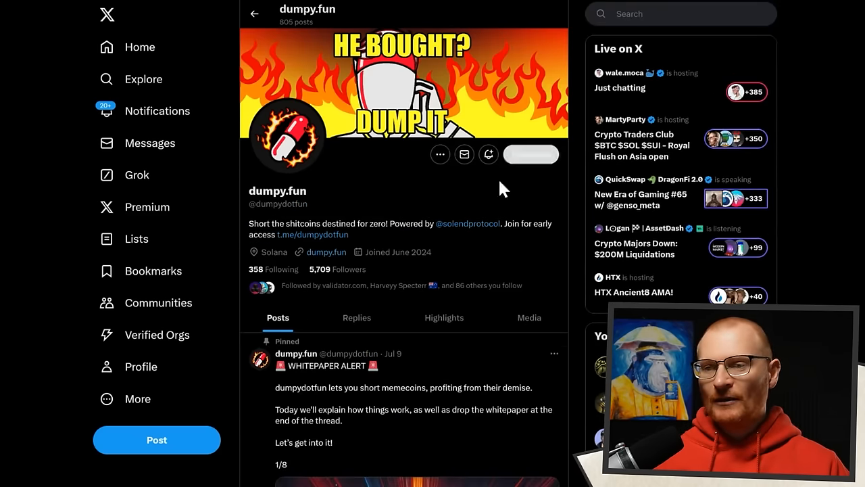
{"action": "left_click", "coordinate": [531, 155]}
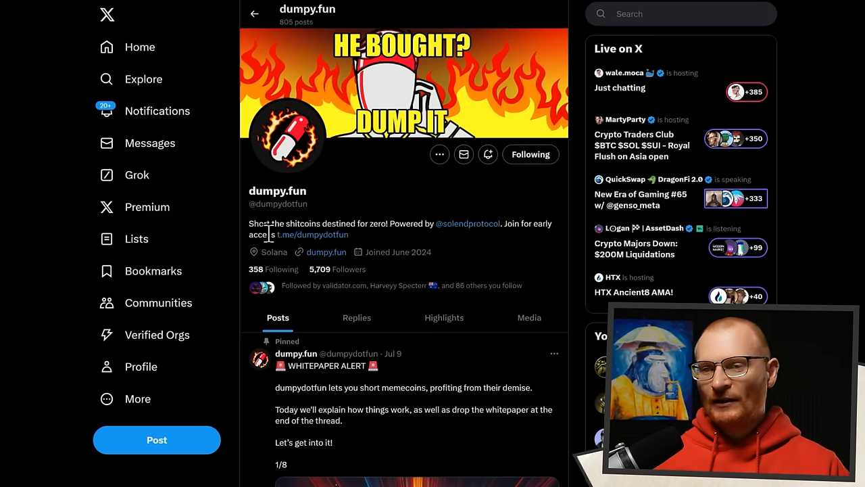
{"action": "mouse_move", "coordinate": [406, 240]}
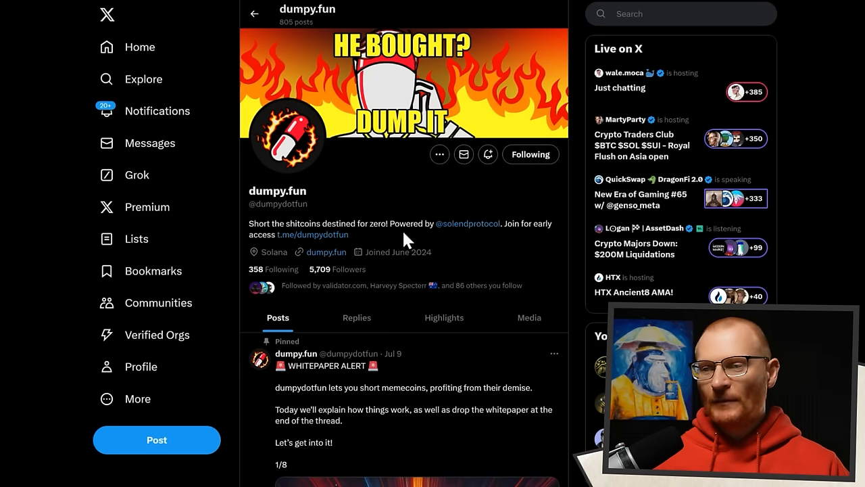
{"action": "scroll", "scroll_direction": "down", "scroll_amount": 3}
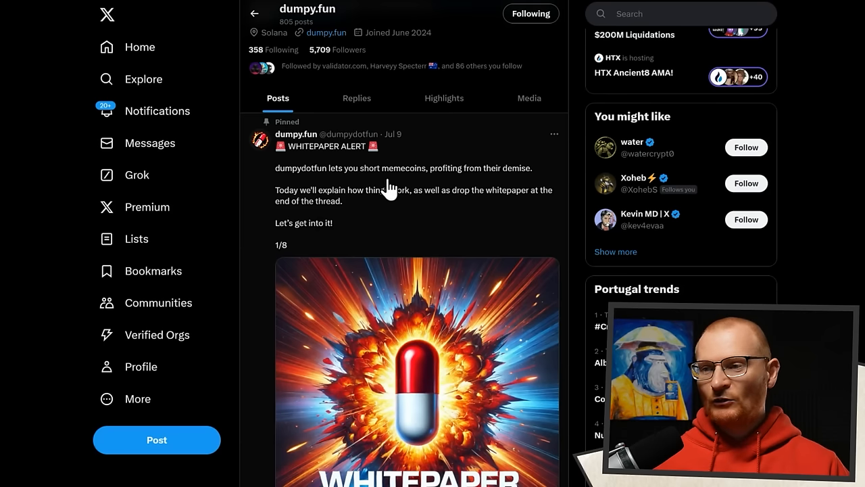
{"action": "mouse_move", "coordinate": [506, 197]}
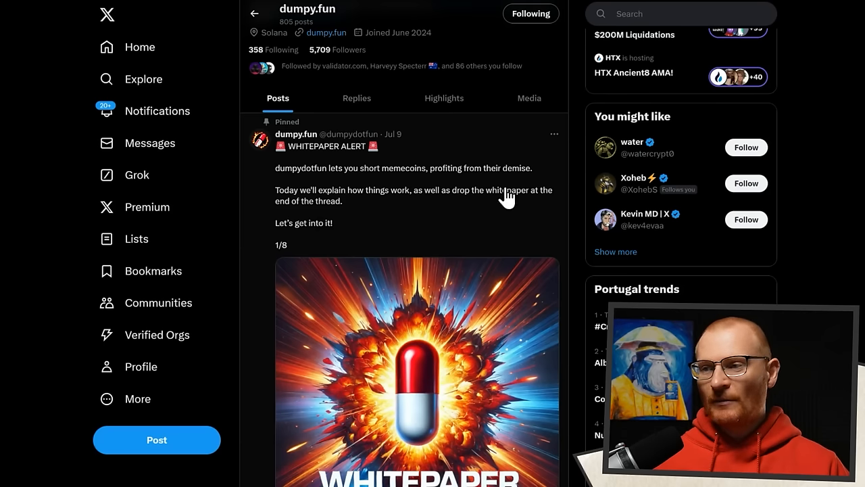
{"action": "scroll", "scroll_direction": "down", "scroll_amount": 3}
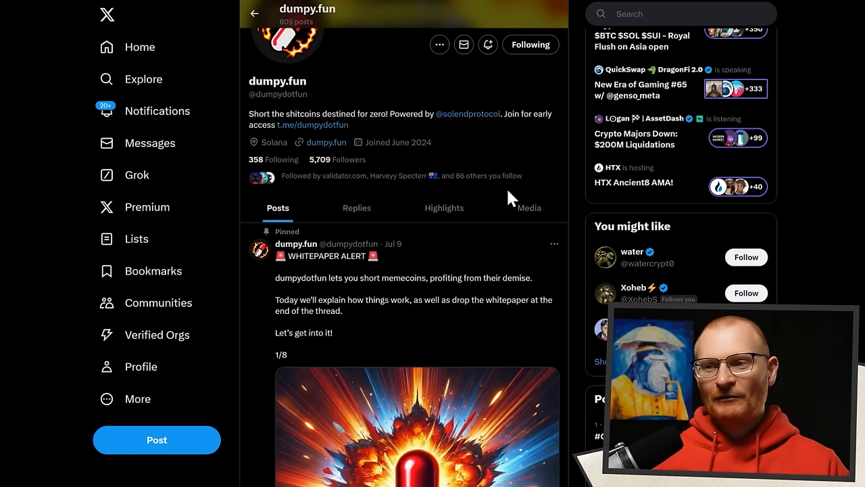
{"action": "mouse_move", "coordinate": [346, 199]}
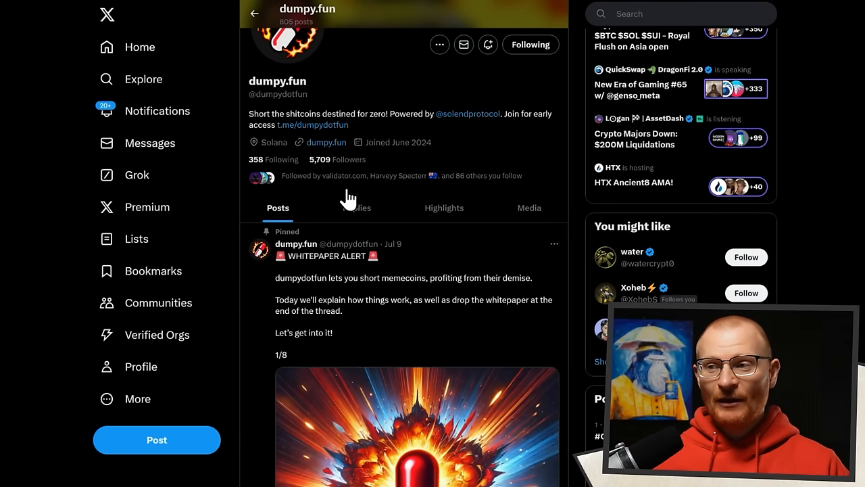
{"action": "mouse_move", "coordinate": [463, 165]}
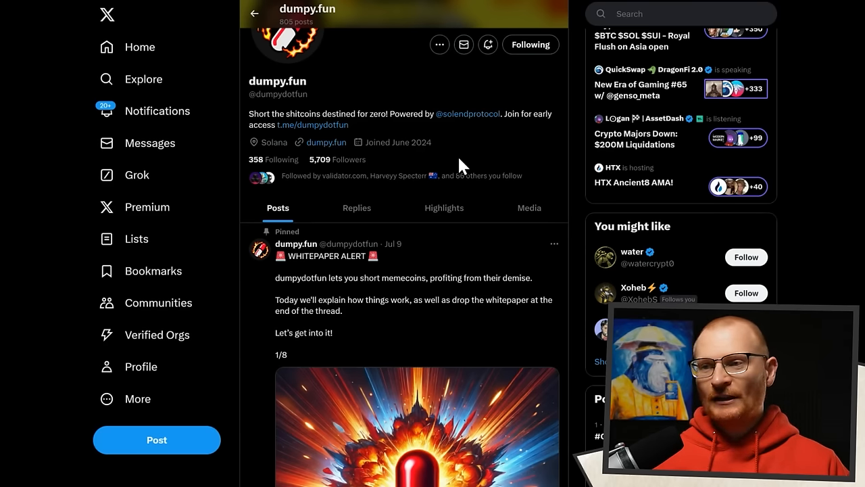
{"action": "mouse_move", "coordinate": [365, 159]}
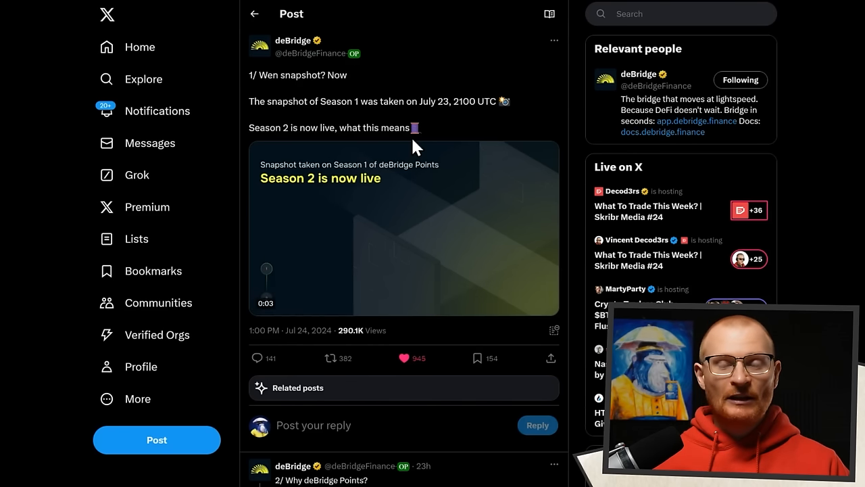
Step: Play deBridge's Season 2 announcement video and move down into the thread
{"action": "left_click", "coordinate": [404, 229]}
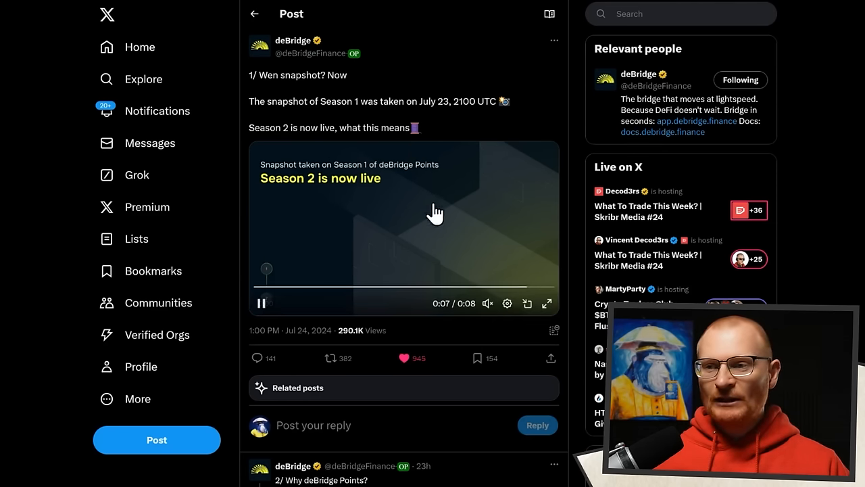
{"action": "scroll", "scroll_direction": "down", "scroll_amount": 3}
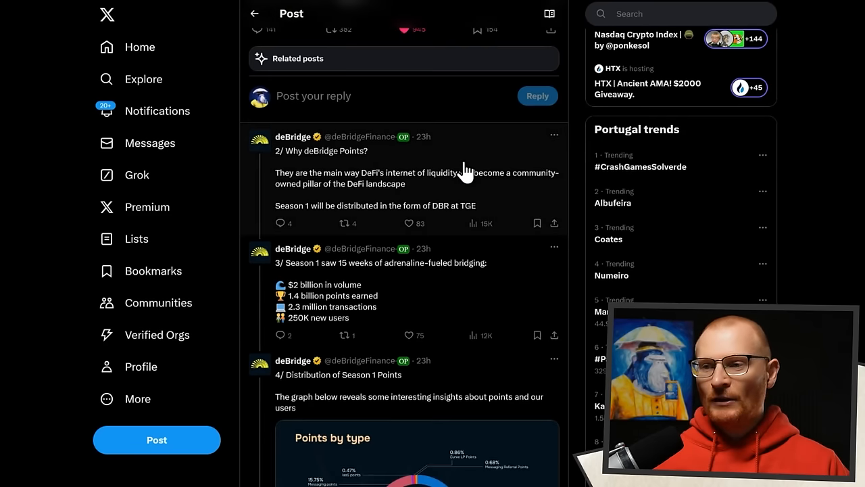
{"action": "mouse_move", "coordinate": [409, 203]}
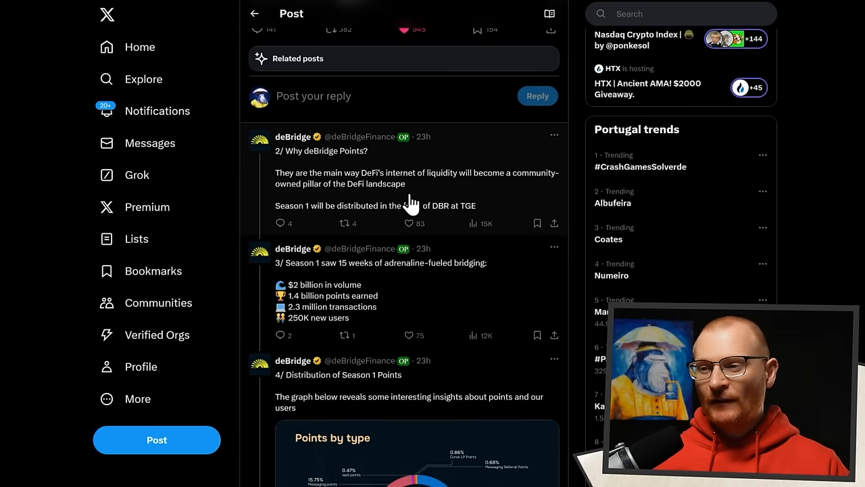
{"action": "mouse_move", "coordinate": [514, 208]}
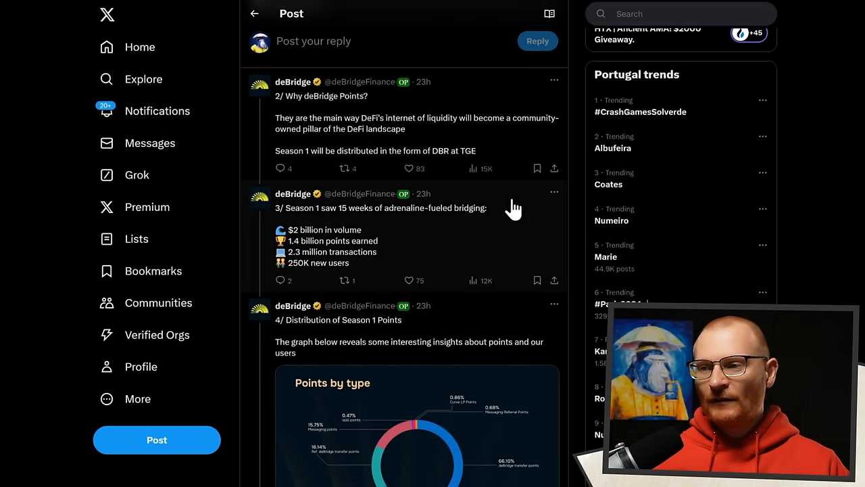
{"action": "left_click", "coordinate": [408, 168]}
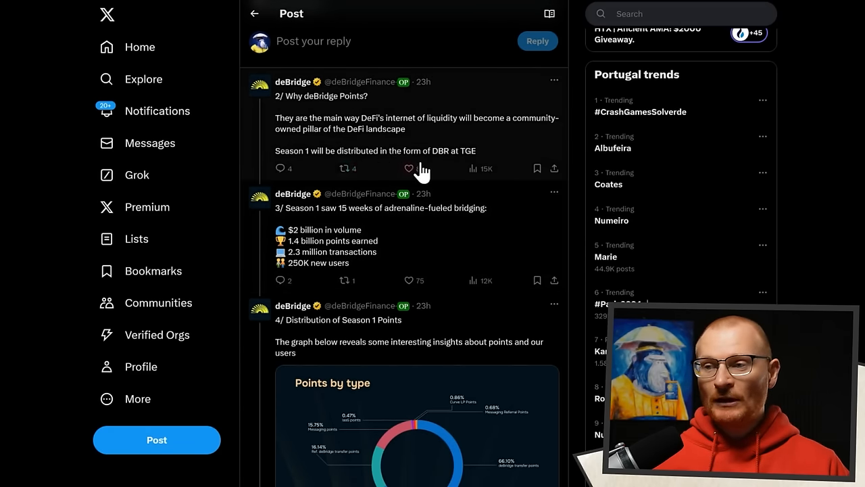
{"action": "left_click", "coordinate": [408, 168]}
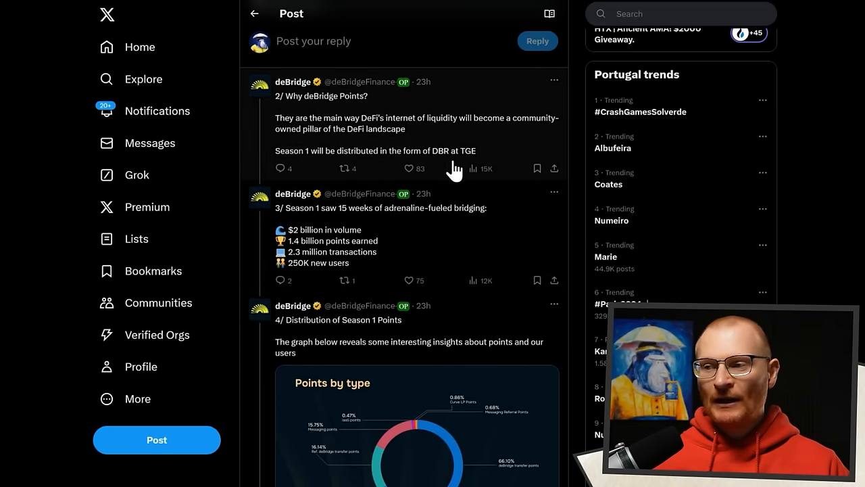
{"action": "mouse_move", "coordinate": [466, 166]}
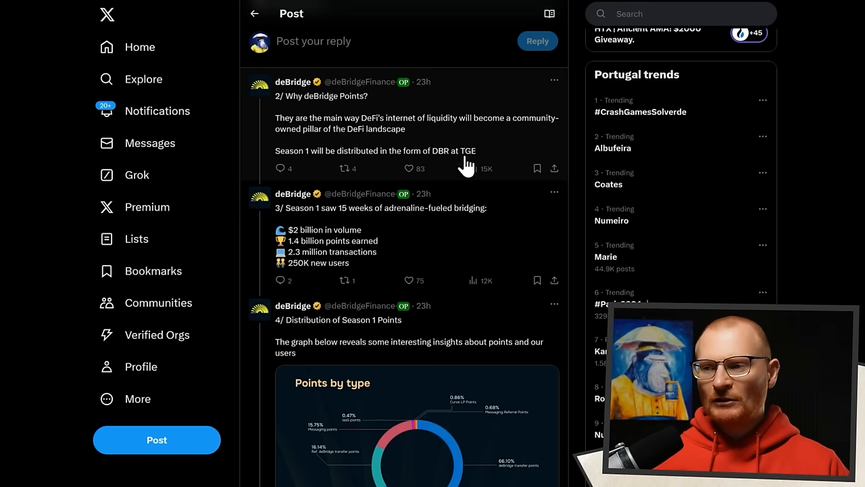
{"action": "scroll", "scroll_direction": "down", "scroll_amount": 3}
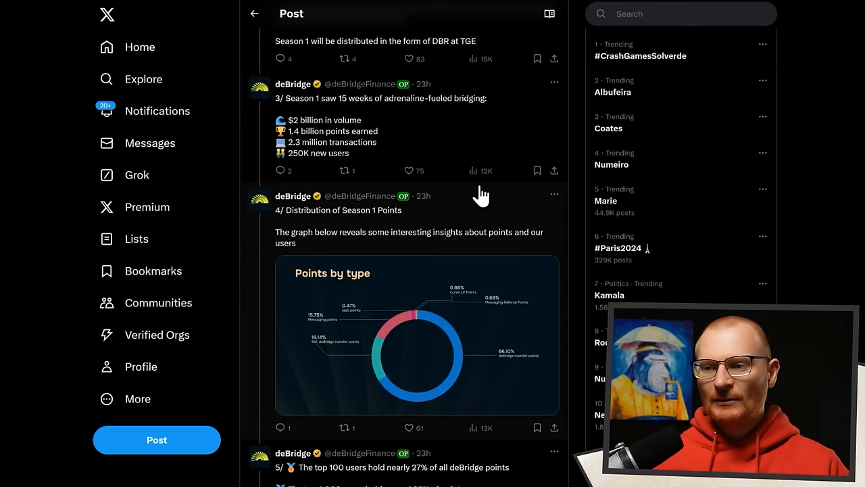
{"action": "mouse_move", "coordinate": [449, 137]}
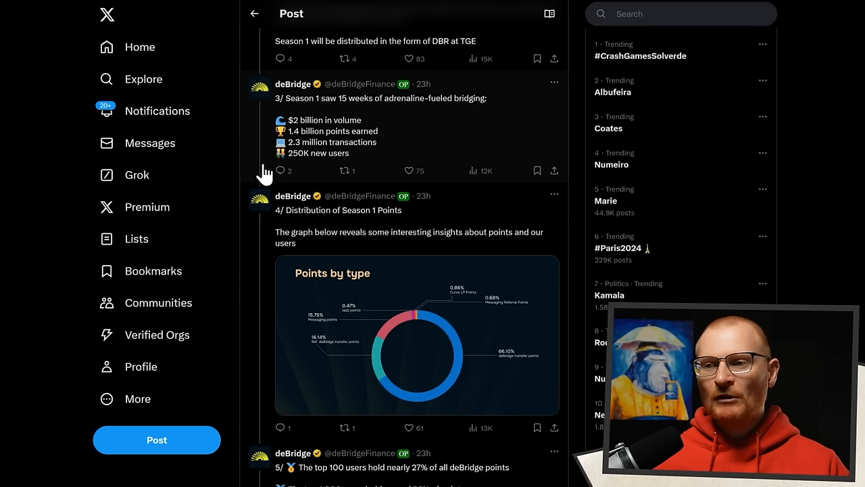
{"action": "mouse_move", "coordinate": [295, 160]}
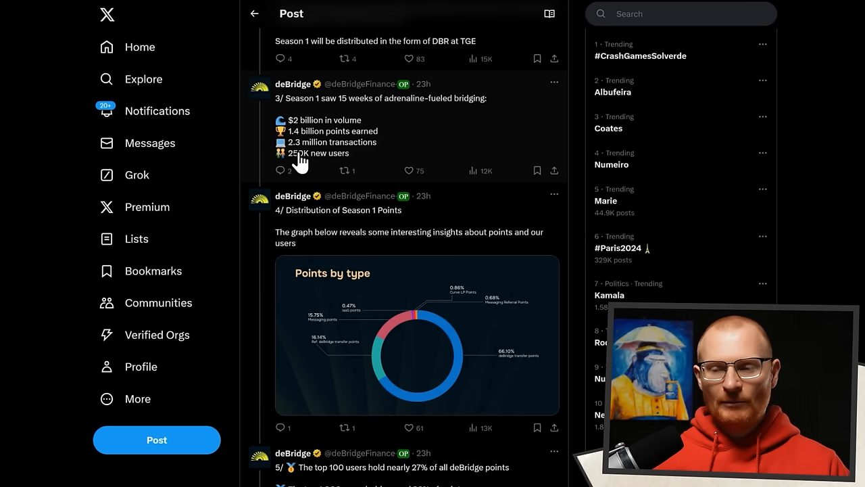
{"action": "mouse_move", "coordinate": [296, 168]}
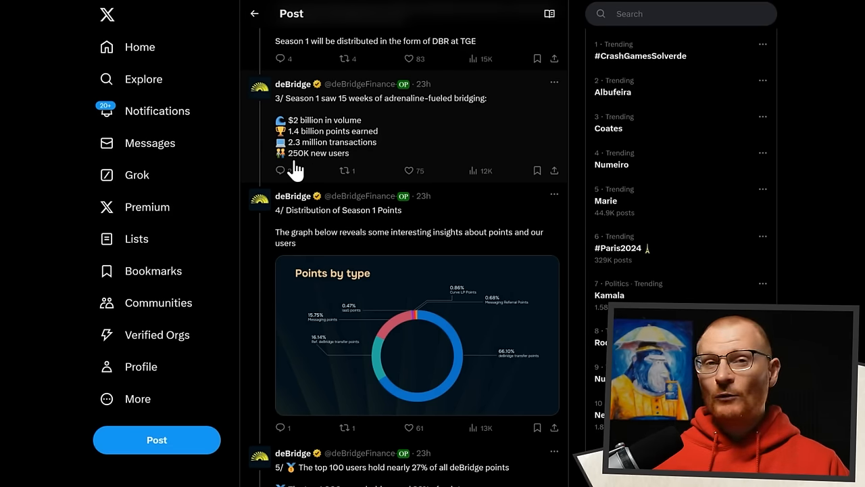
Step: Scroll through the thread's Season 1 points statistics charts
{"action": "left_click", "coordinate": [283, 170]}
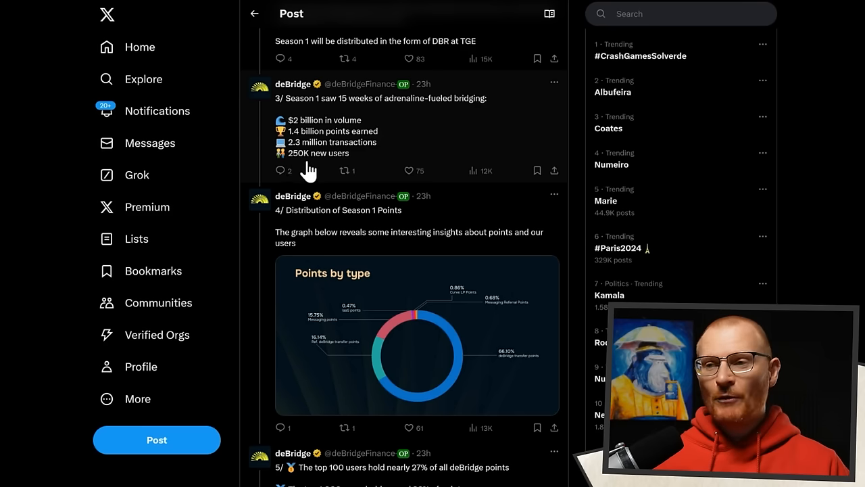
{"action": "scroll", "scroll_direction": "down", "scroll_amount": 3}
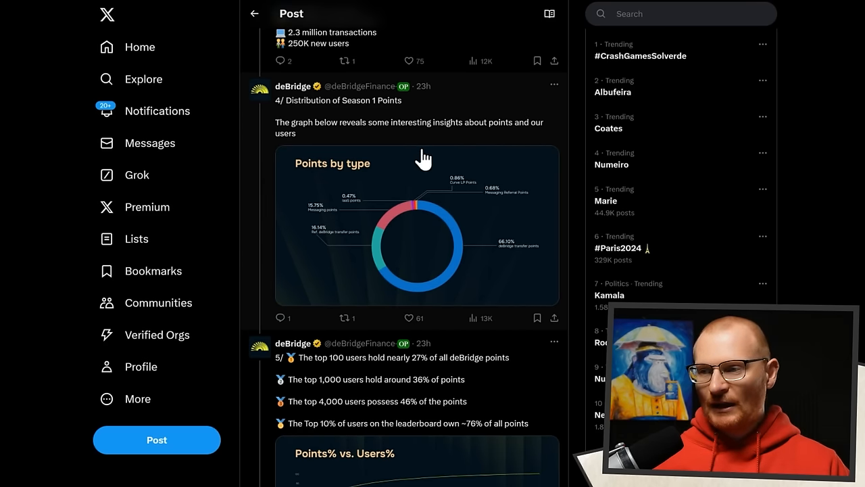
{"action": "scroll", "scroll_direction": "down", "scroll_amount": 3}
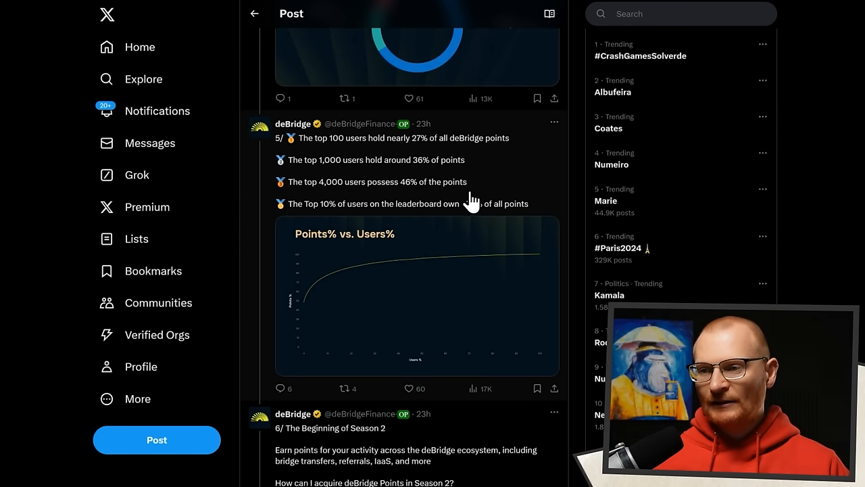
{"action": "scroll", "scroll_direction": "down", "scroll_amount": 3}
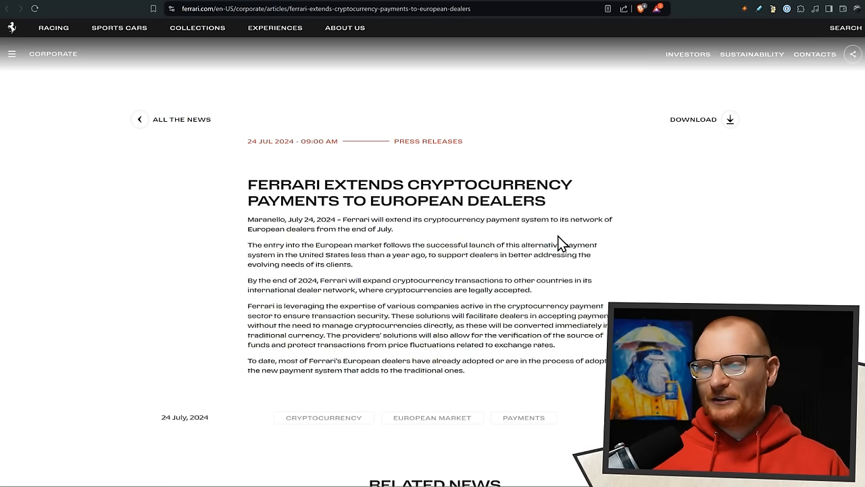
{"action": "mouse_move", "coordinate": [571, 202]}
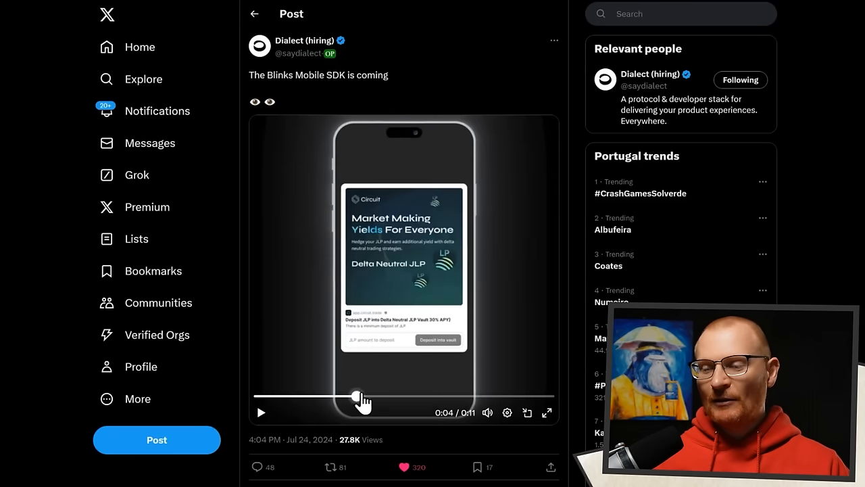
Step: Scrub Dialect's Blinks Mobile SDK preview video to its middle, then its closing logo
{"action": "left_click_drag", "start_coordinate": [358, 398], "coordinate": [495, 398]}
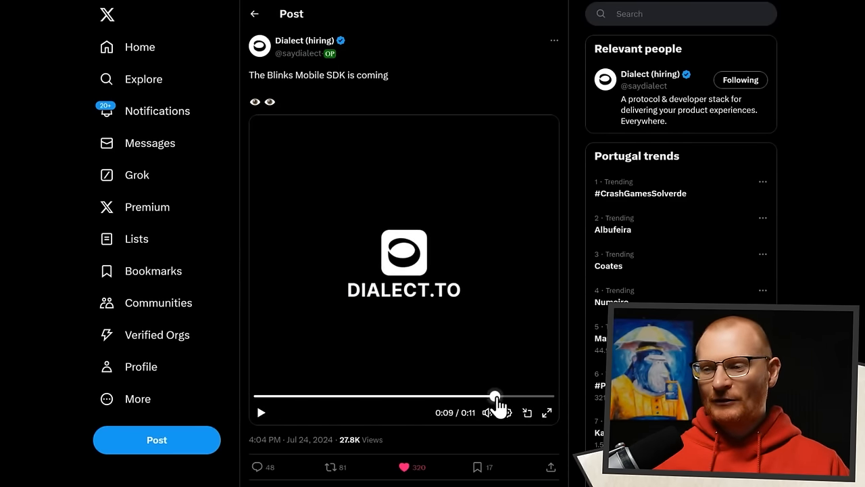
{"action": "left_click_drag", "start_coordinate": [495, 397], "coordinate": [383, 397]}
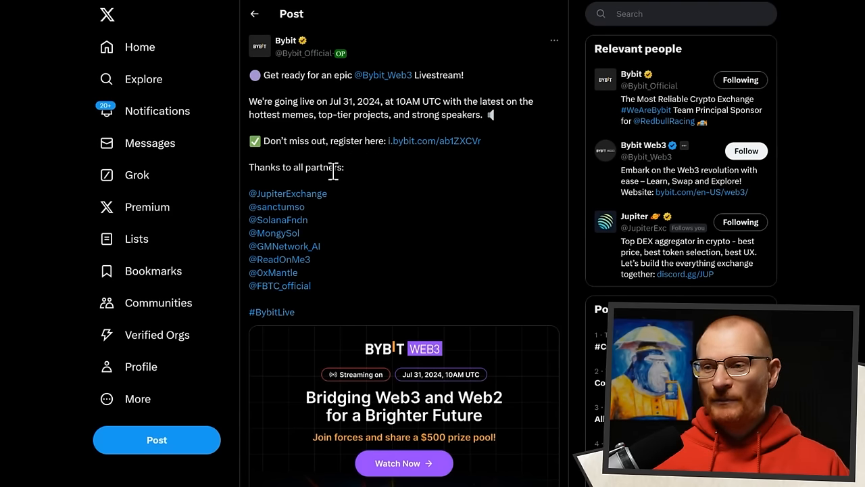
{"action": "mouse_move", "coordinate": [324, 237]}
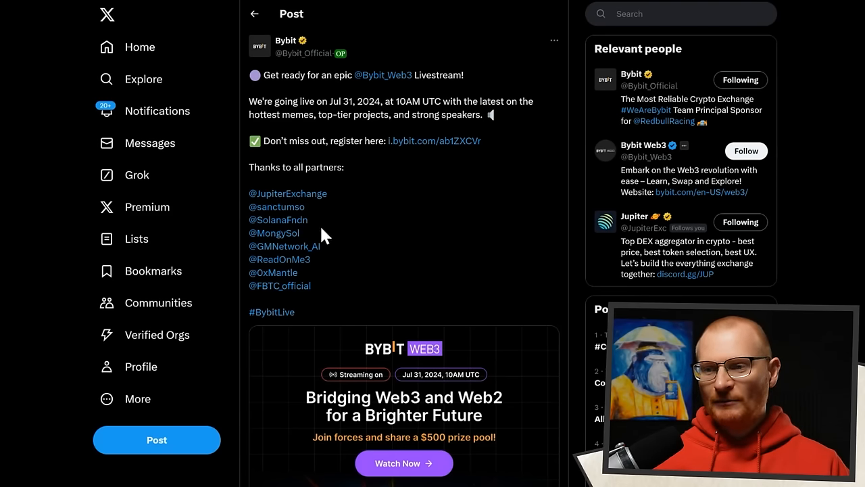
{"action": "mouse_move", "coordinate": [327, 319]}
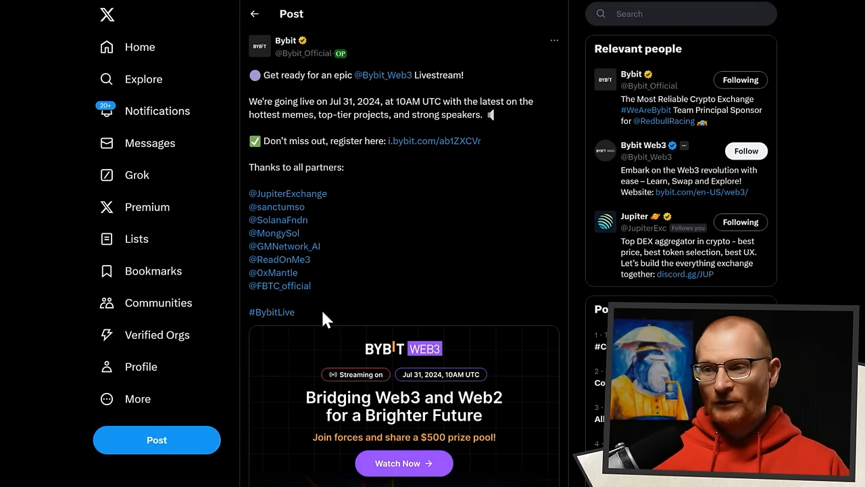
Step: Scroll Bybit's post to the 'Bridging Web3 and Web2' banner with its $500 prize pool
{"action": "scroll", "scroll_direction": "down", "scroll_amount": 3}
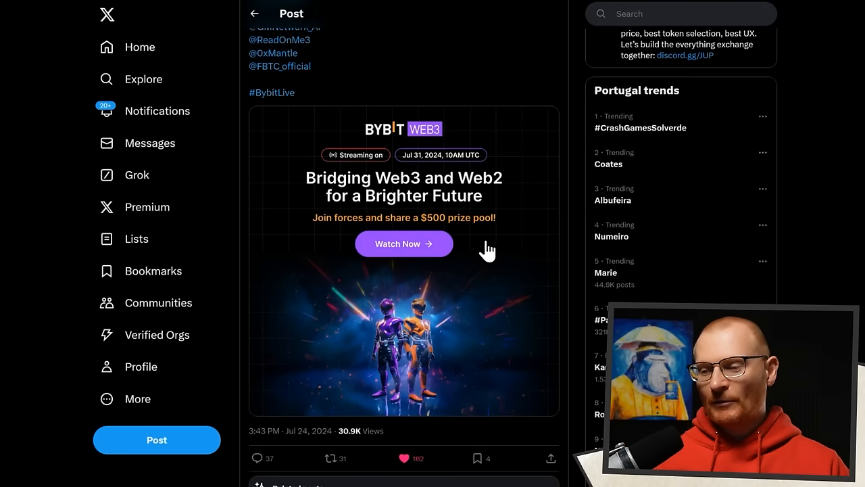
{"action": "mouse_move", "coordinate": [490, 248]}
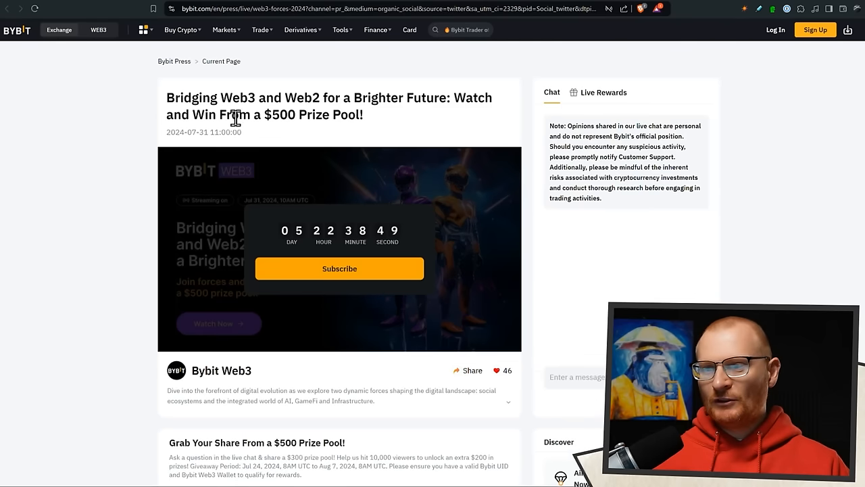
Step: Scroll down Bybit's livestream page showing the countdown and $500 prize pool
{"action": "scroll", "scroll_direction": "down", "scroll_amount": 3}
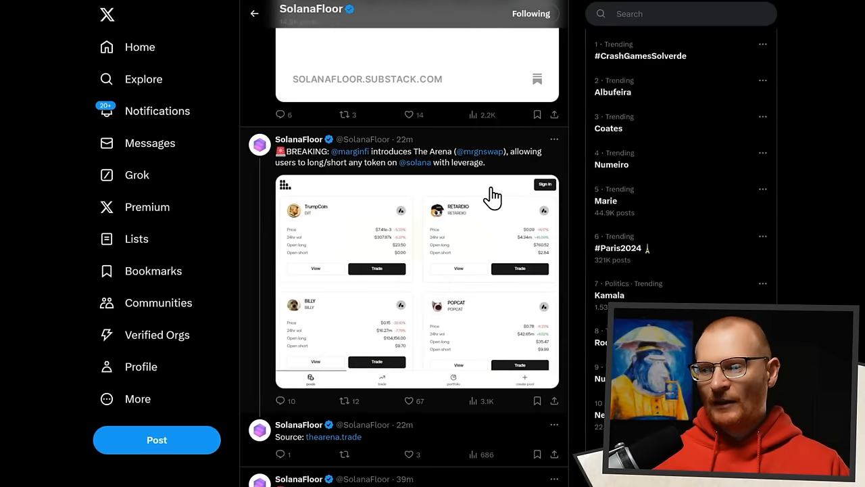
Step: Scroll to SolanaFloor's BREAKING post on marginfi's Arena for leveraged long/short trading
{"action": "scroll", "scroll_direction": "down", "scroll_amount": 3}
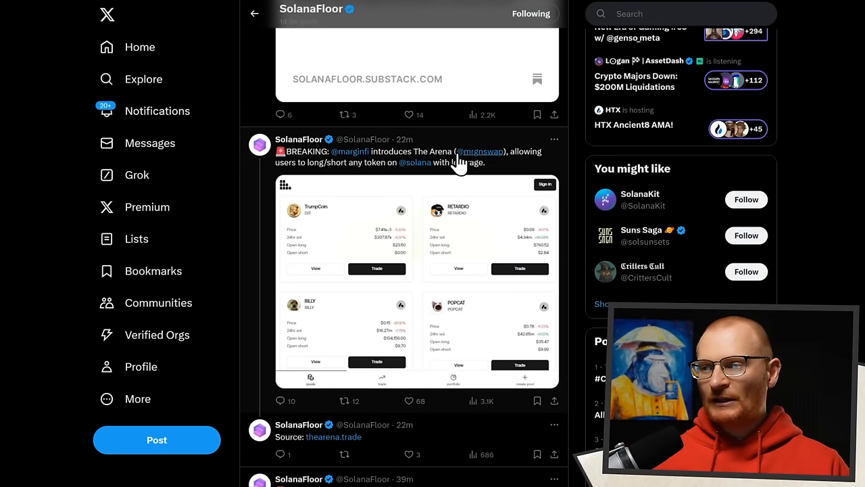
{"action": "mouse_move", "coordinate": [430, 203]}
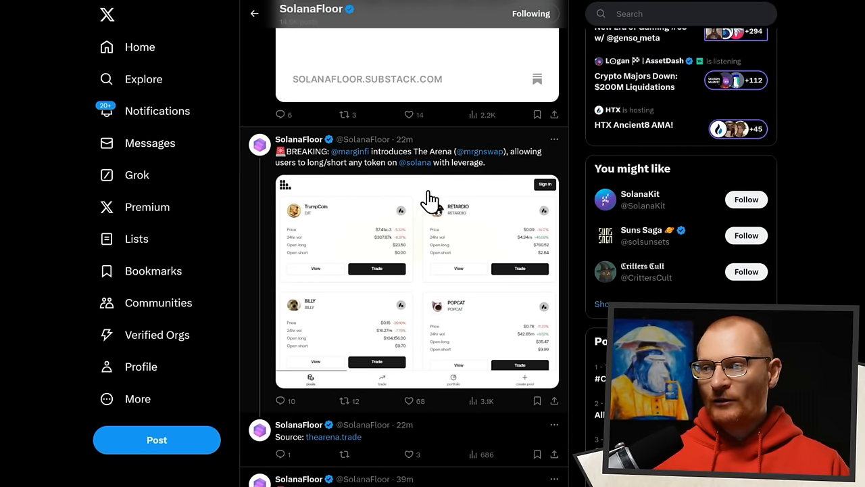
{"action": "mouse_move", "coordinate": [478, 325]}
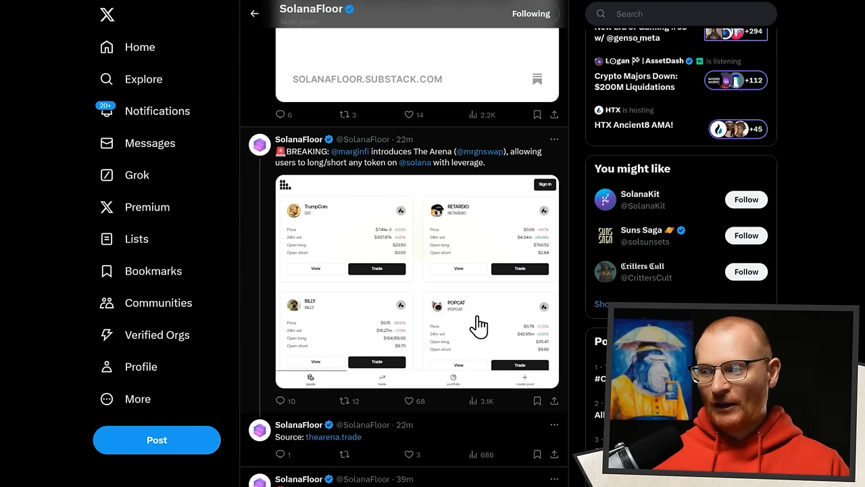
{"action": "mouse_move", "coordinate": [438, 211]}
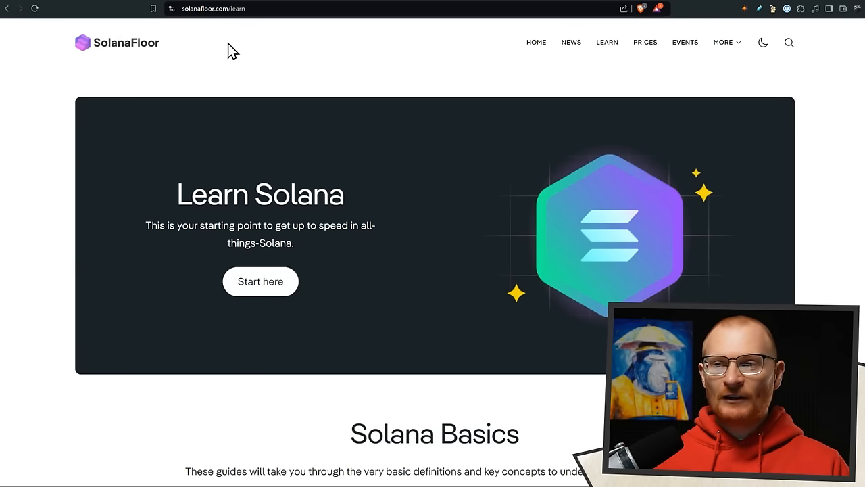
Step: Scroll down to Solana Basics and read through the NFTs Explained article
{"action": "scroll", "scroll_direction": "down", "scroll_amount": 3}
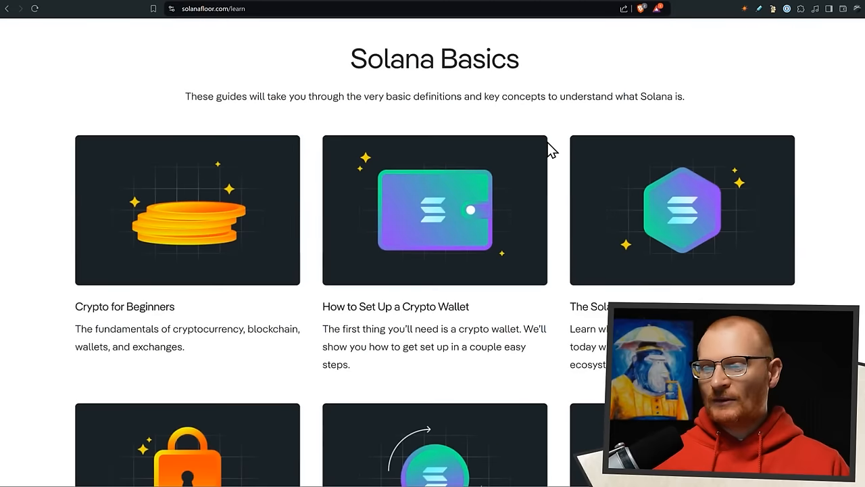
{"action": "scroll", "scroll_direction": "down", "scroll_amount": 3}
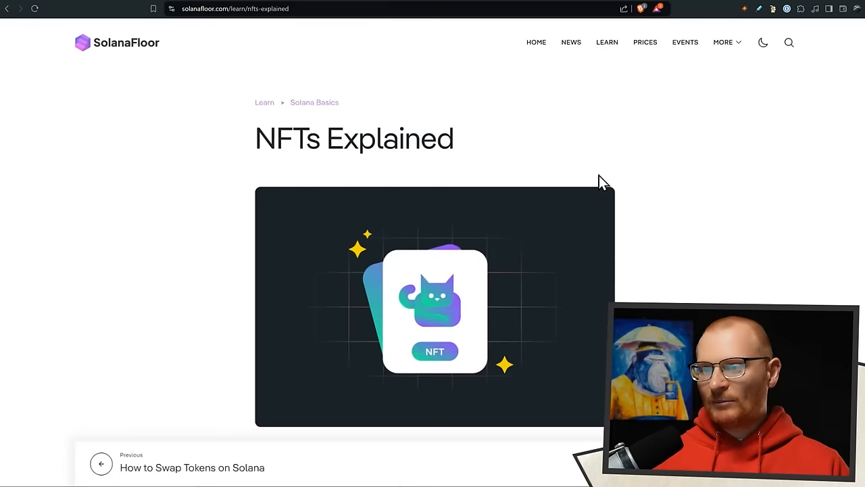
{"action": "scroll", "scroll_direction": "down", "scroll_amount": 3}
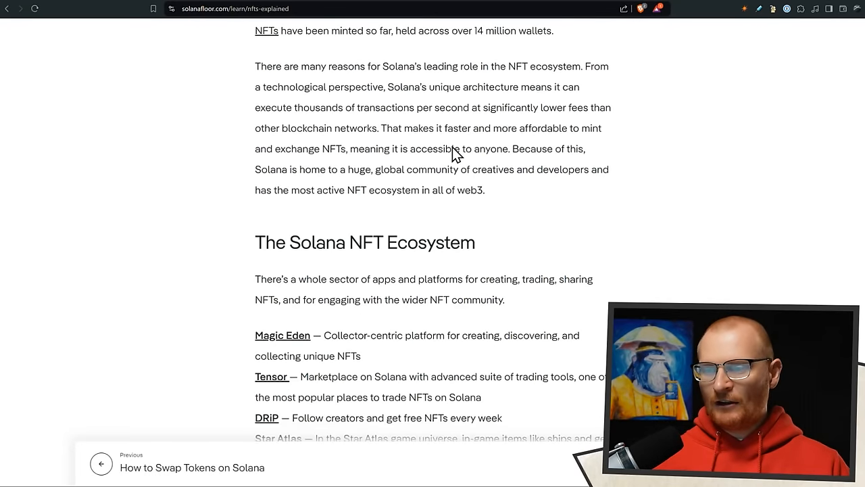
{"action": "scroll", "scroll_direction": "down", "scroll_amount": 3}
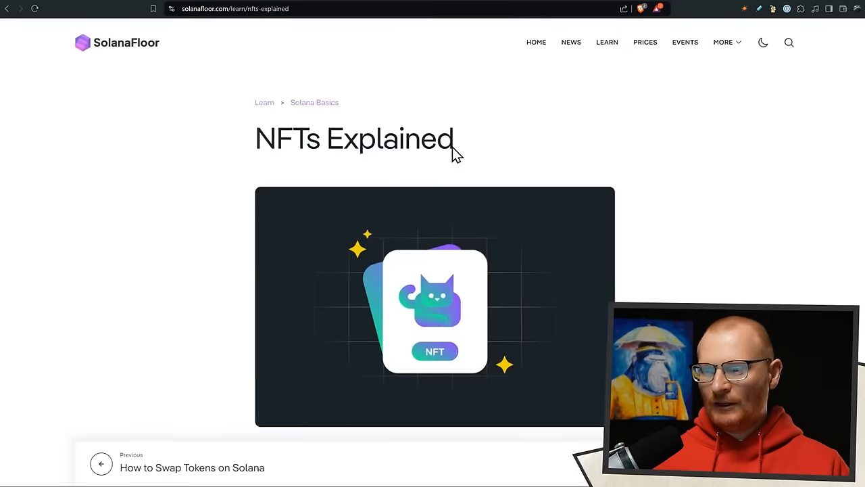
{"action": "scroll", "scroll_direction": "down", "scroll_amount": 3}
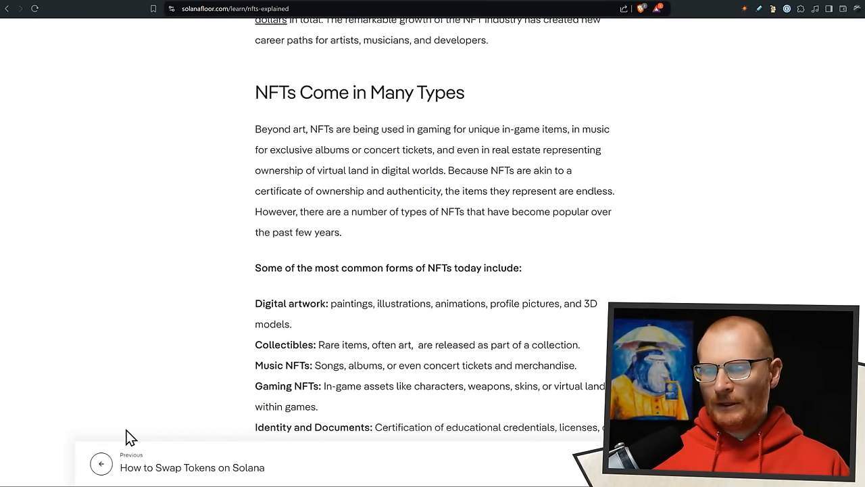
{"action": "scroll", "scroll_direction": "down", "scroll_amount": 3}
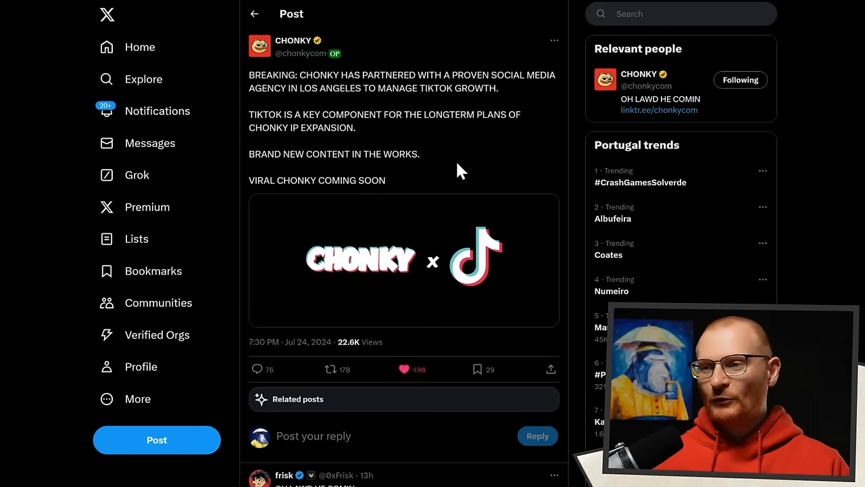
{"action": "mouse_move", "coordinate": [463, 114]}
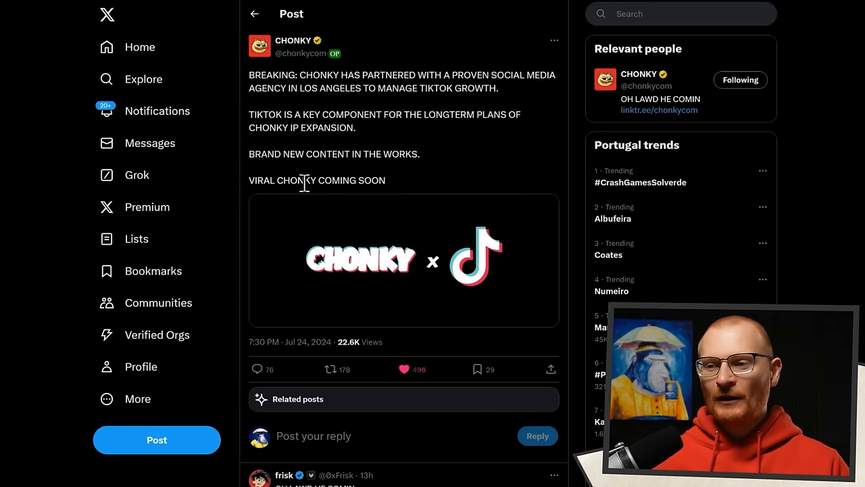
{"action": "mouse_move", "coordinate": [342, 307]}
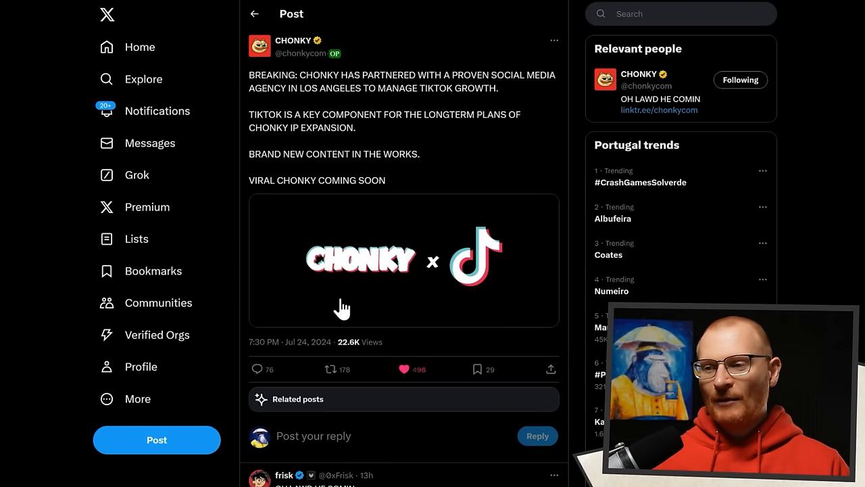
{"action": "mouse_move", "coordinate": [453, 189]}
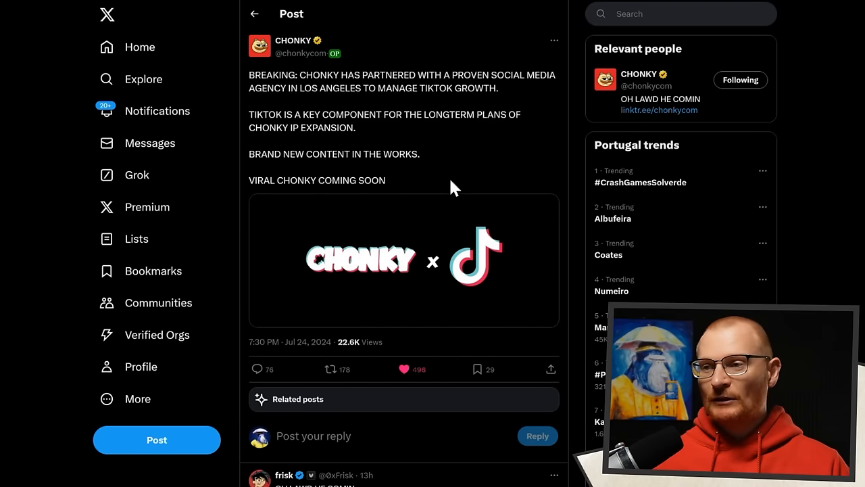
{"action": "mouse_move", "coordinate": [453, 208]}
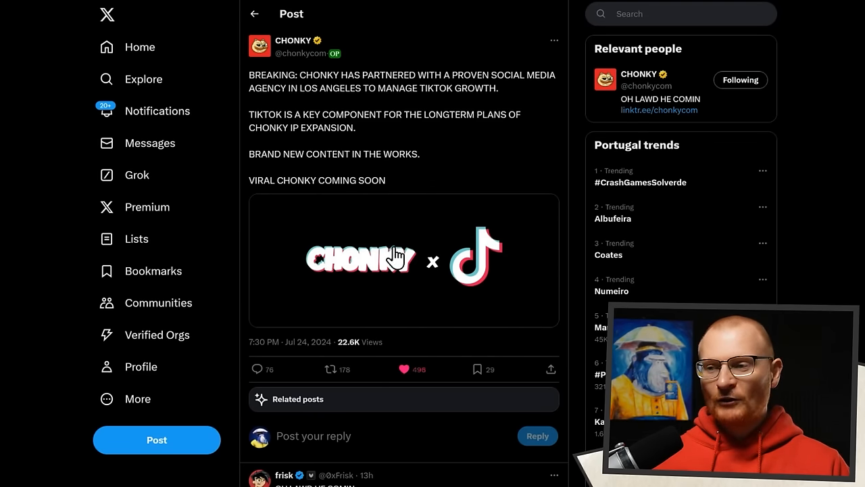
{"action": "mouse_move", "coordinate": [494, 323]}
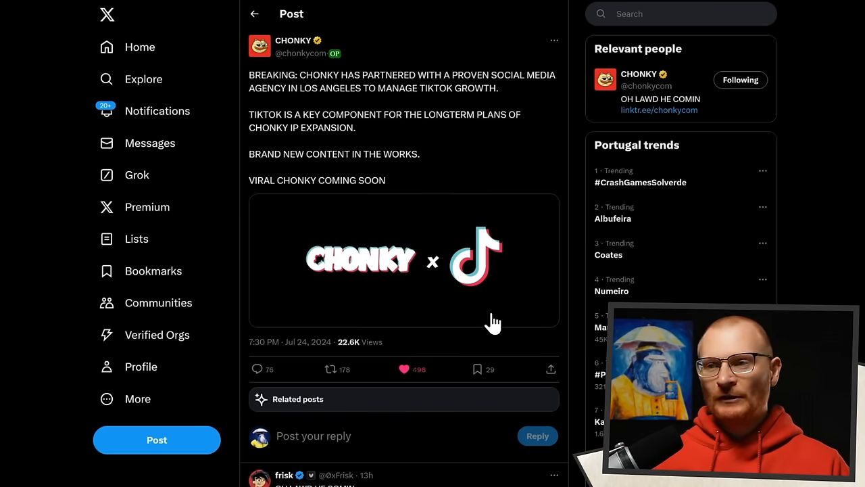
{"action": "mouse_move", "coordinate": [505, 284]}
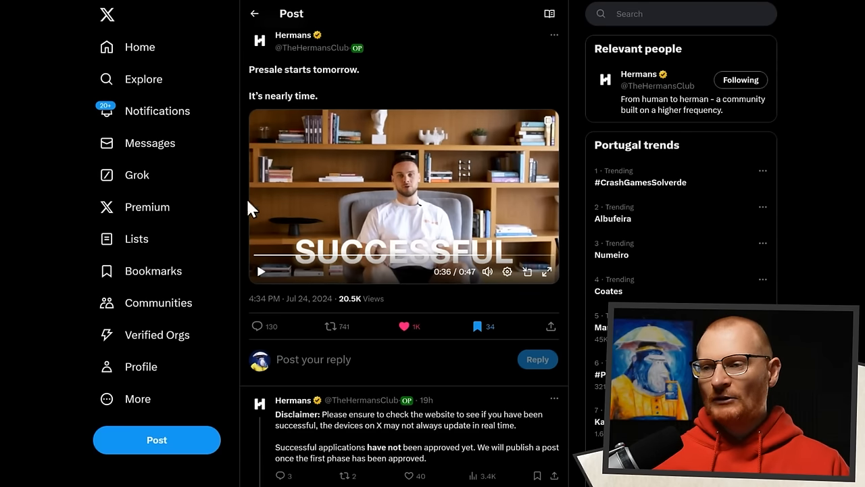
{"action": "mouse_move", "coordinate": [453, 297]}
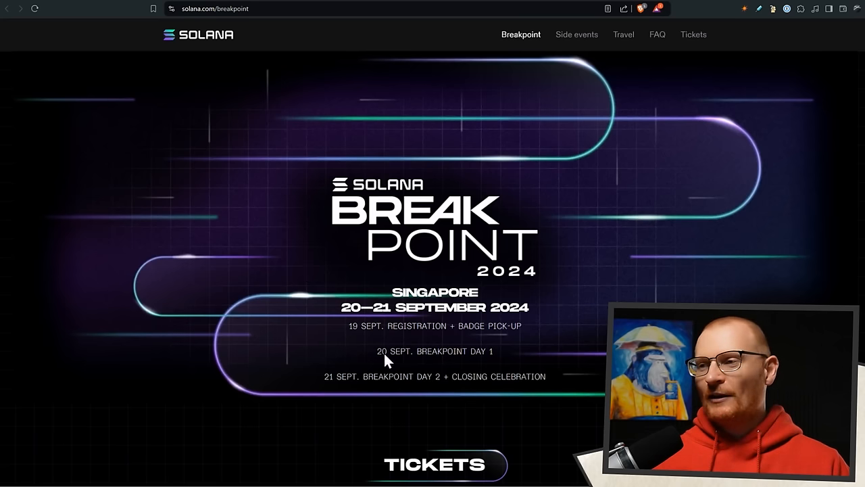
{"action": "mouse_move", "coordinate": [687, 181]}
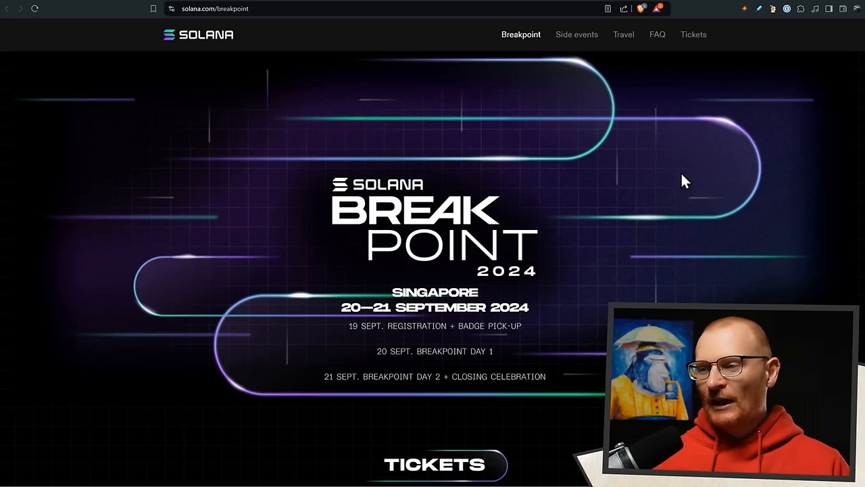
{"action": "mouse_move", "coordinate": [679, 159]}
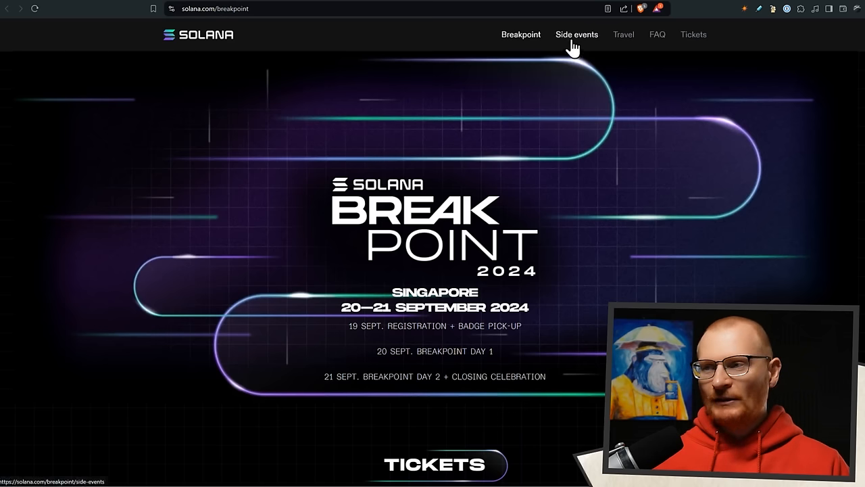
Step: Open the Breakpoint Travel page and browse its hotel rates
{"action": "scroll", "scroll_direction": "down", "scroll_amount": 3}
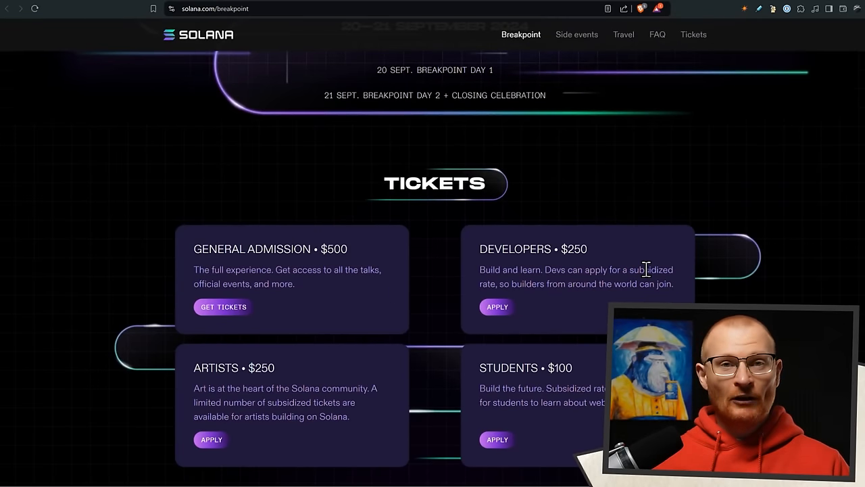
{"action": "scroll", "scroll_direction": "up", "scroll_amount": 3}
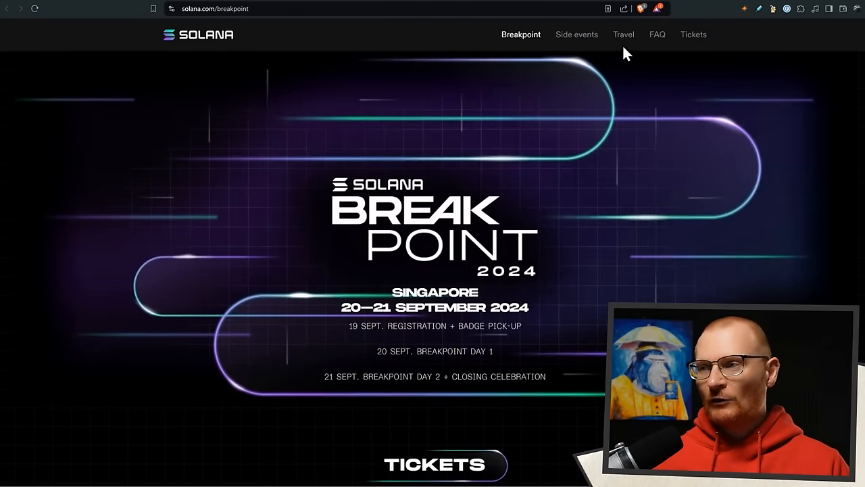
{"action": "left_click", "coordinate": [622, 35]}
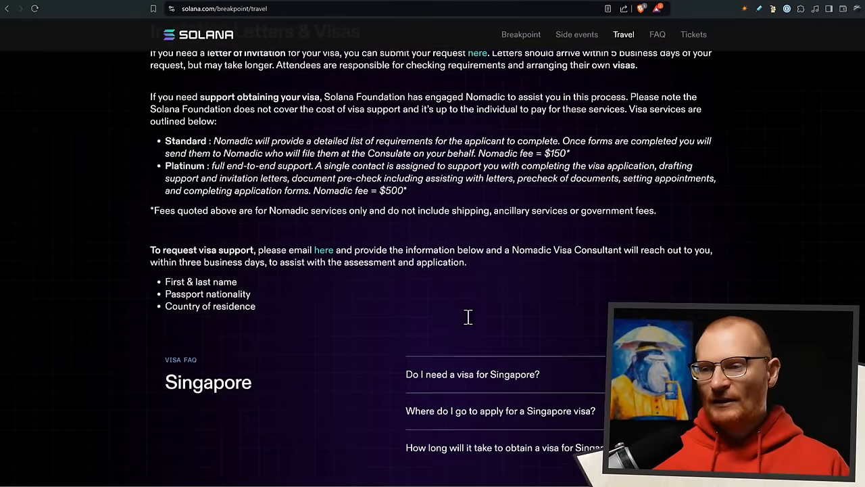
{"action": "scroll", "scroll_direction": "down", "scroll_amount": 3}
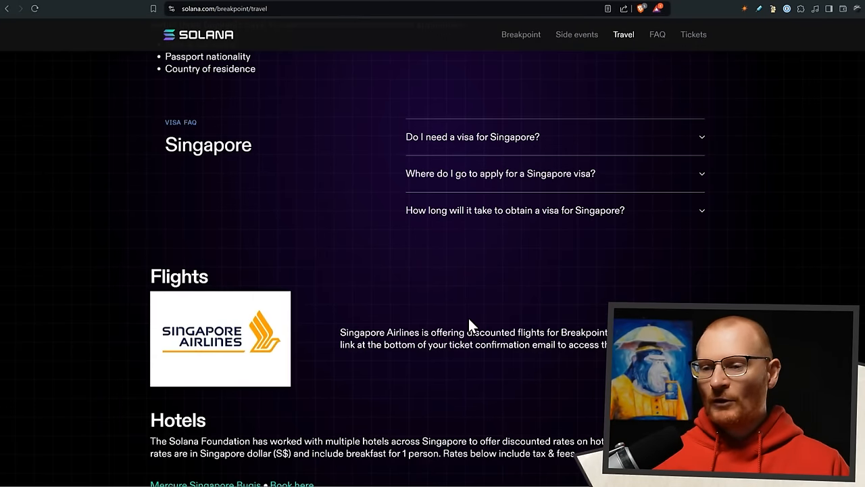
{"action": "scroll", "scroll_direction": "down", "scroll_amount": 3}
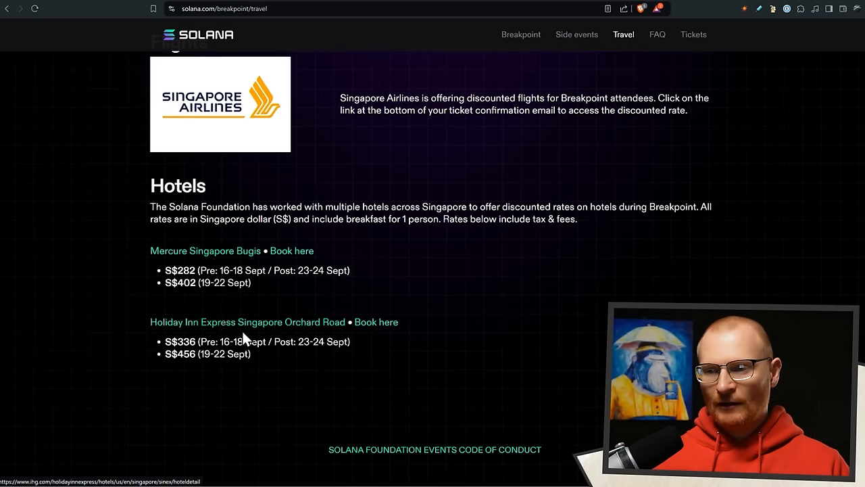
{"action": "scroll", "scroll_direction": "down", "scroll_amount": 3}
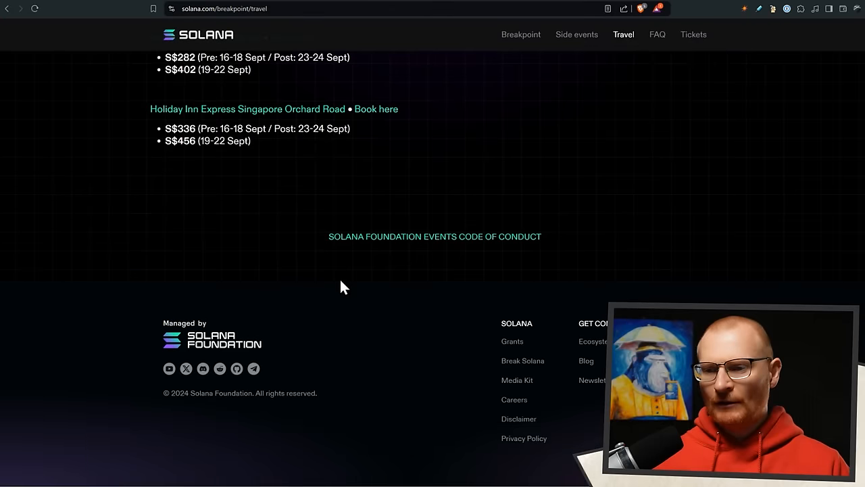
Step: Go to the Breakpoint Side Events page and scroll its highlighted events
{"action": "scroll", "scroll_direction": "up", "scroll_amount": 3}
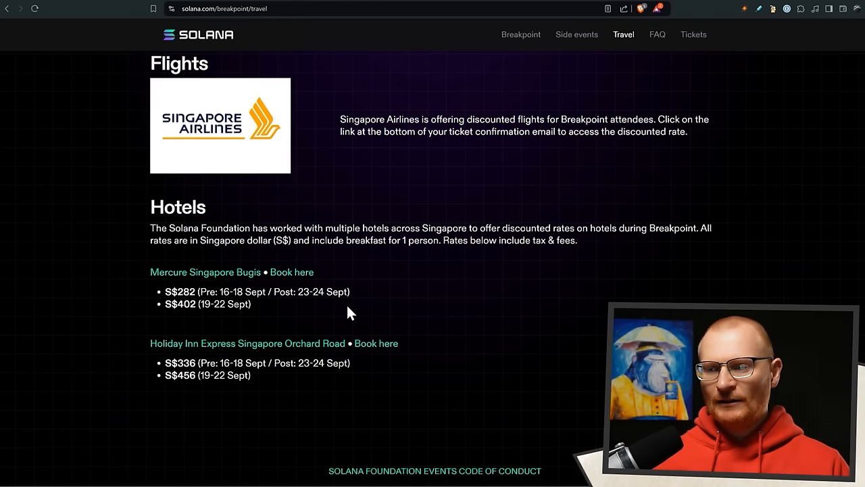
{"action": "mouse_move", "coordinate": [296, 310]}
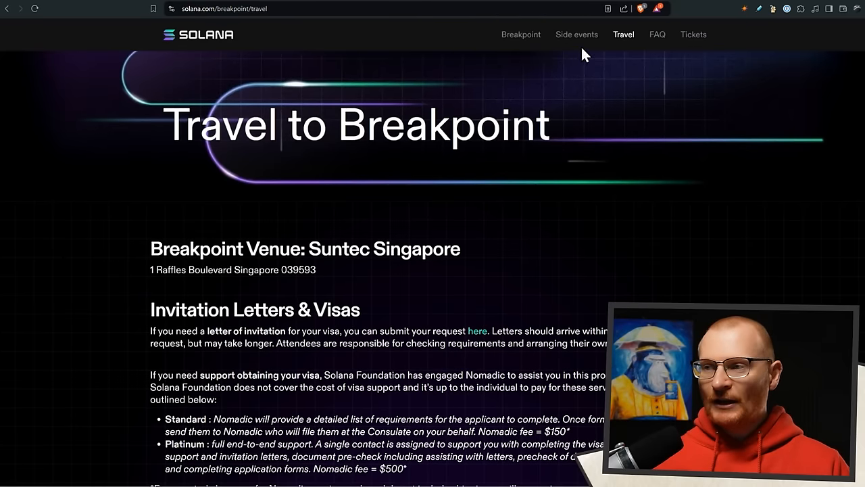
{"action": "left_click", "coordinate": [576, 35]}
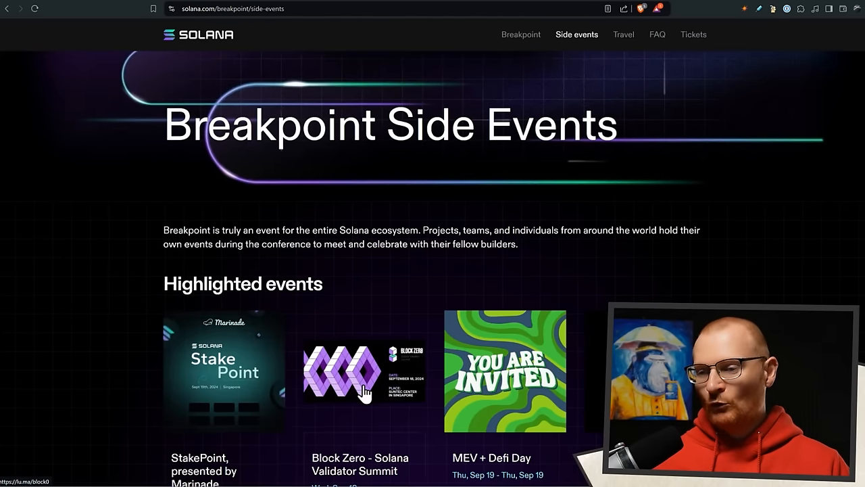
{"action": "scroll", "scroll_direction": "down", "scroll_amount": 3}
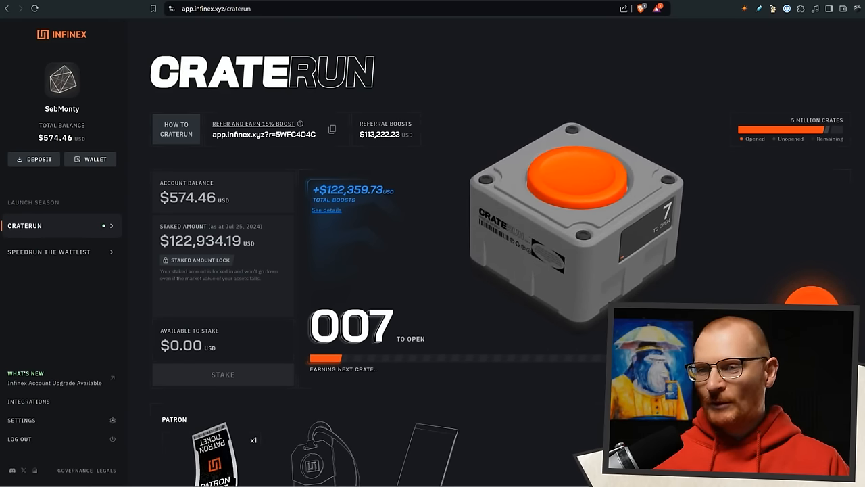
Step: Open the seven Craterun crates, dismiss the prize summary, and stake the $2,500 boost
{"action": "left_click", "coordinate": [571, 176]}
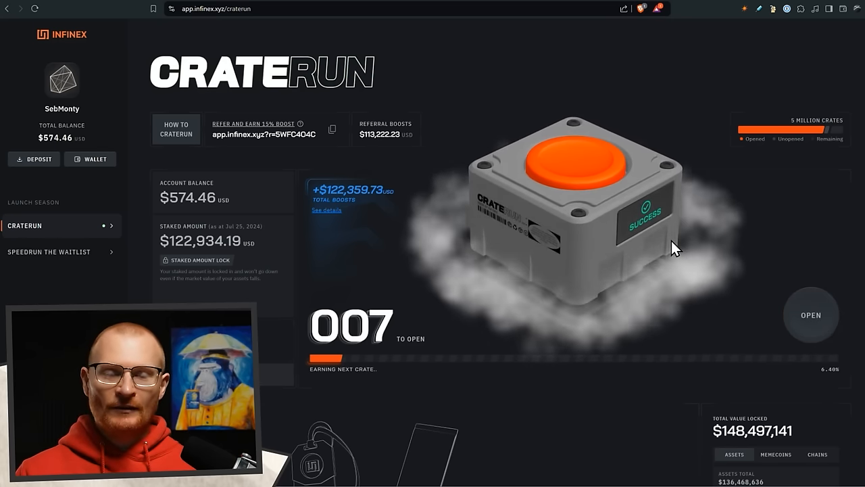
{"action": "left_click", "coordinate": [810, 315]}
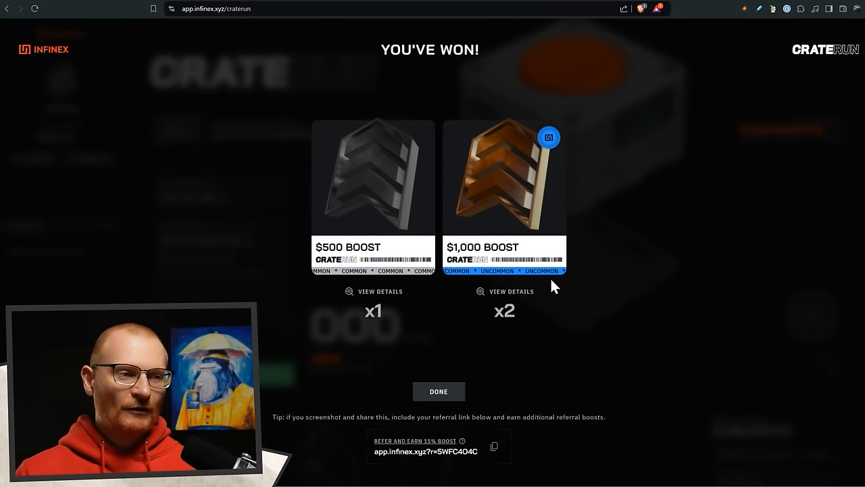
{"action": "left_click", "coordinate": [438, 392]}
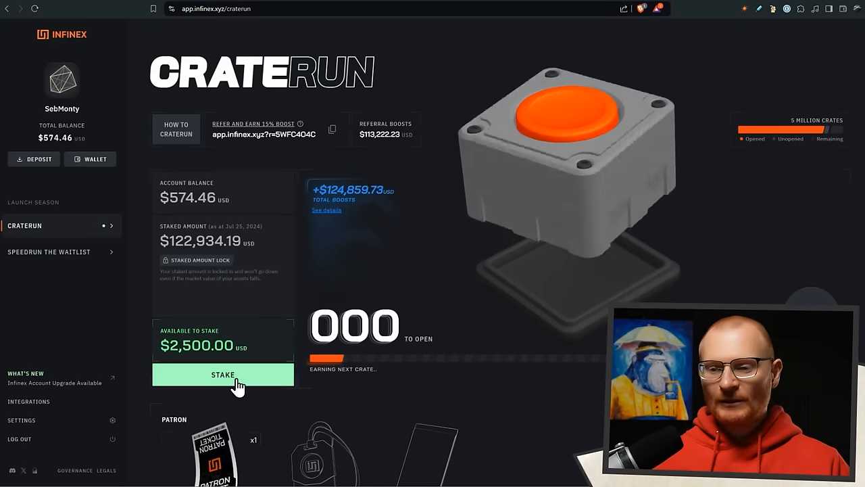
{"action": "left_click", "coordinate": [223, 374]}
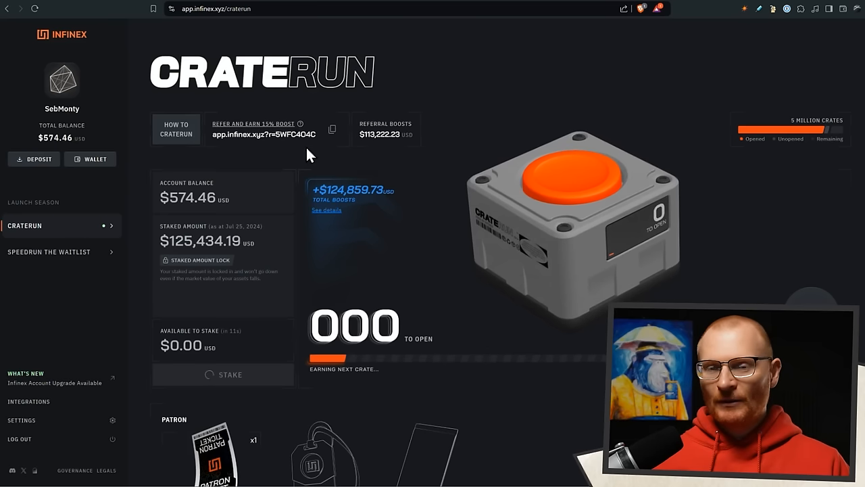
{"action": "mouse_move", "coordinate": [405, 115]}
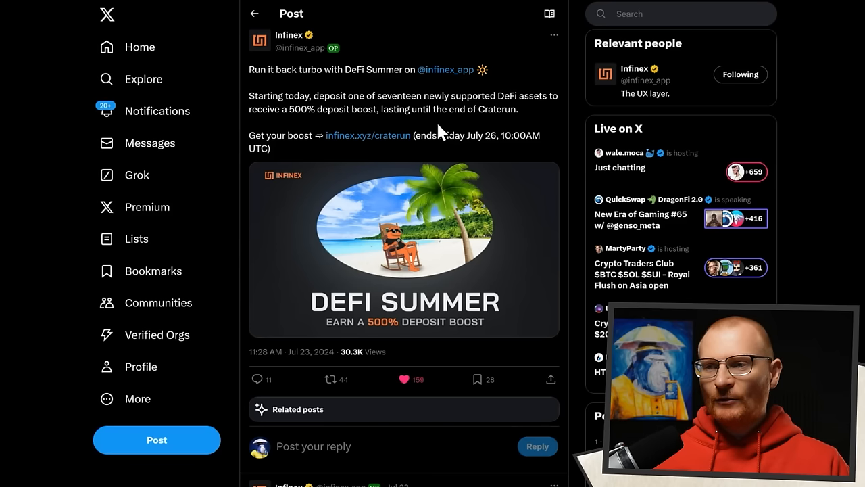
{"action": "mouse_move", "coordinate": [527, 122]}
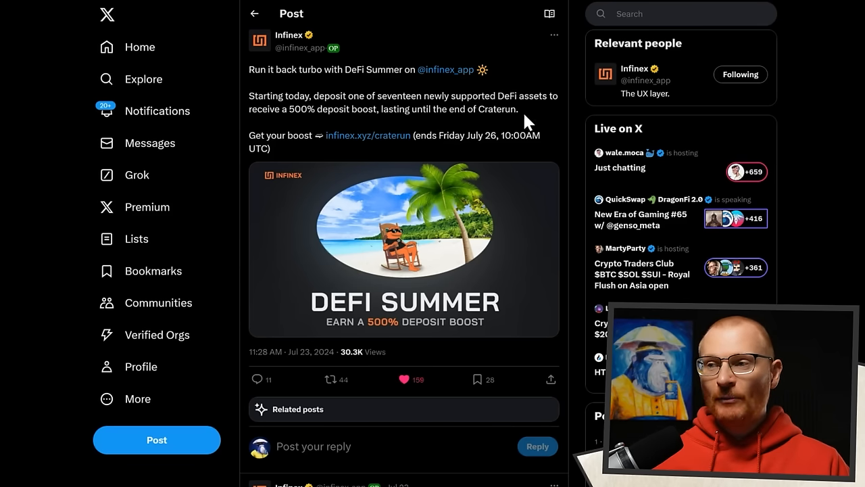
{"action": "mouse_move", "coordinate": [460, 140]}
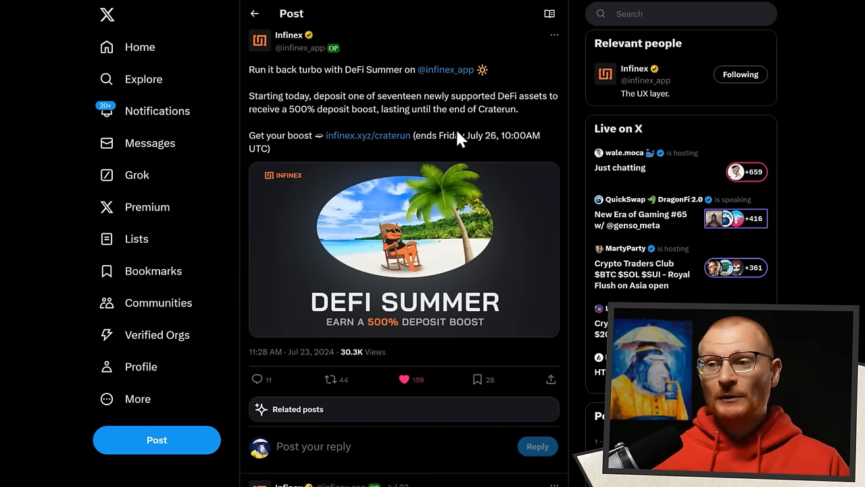
{"action": "mouse_move", "coordinate": [507, 127]}
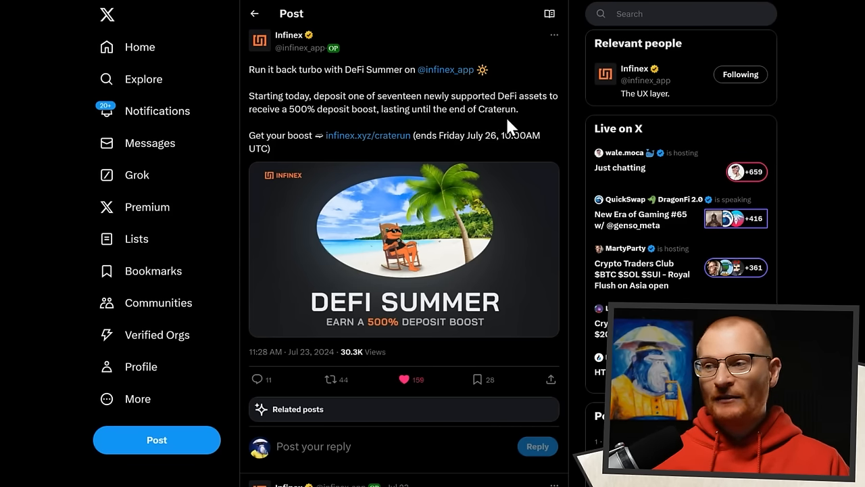
Step: Scroll through the Infinex DeFi Summer thread about the 17 newly supported assets
{"action": "scroll", "scroll_direction": "down", "scroll_amount": 3}
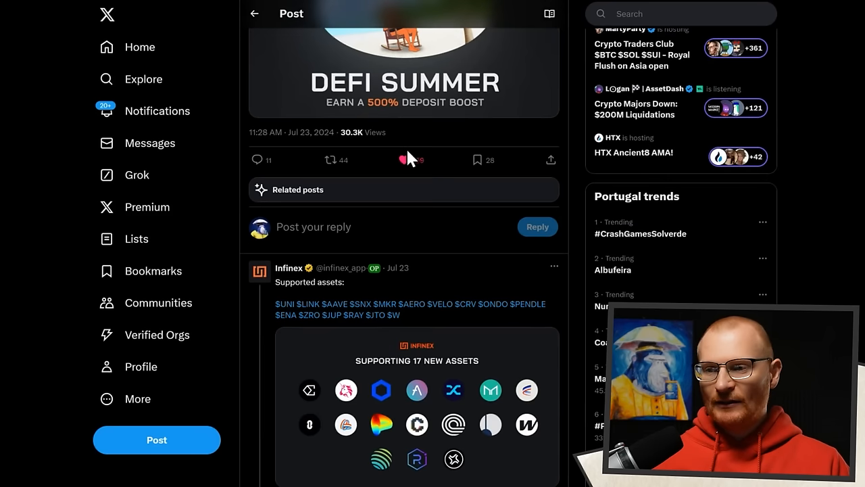
{"action": "scroll", "scroll_direction": "down", "scroll_amount": 3}
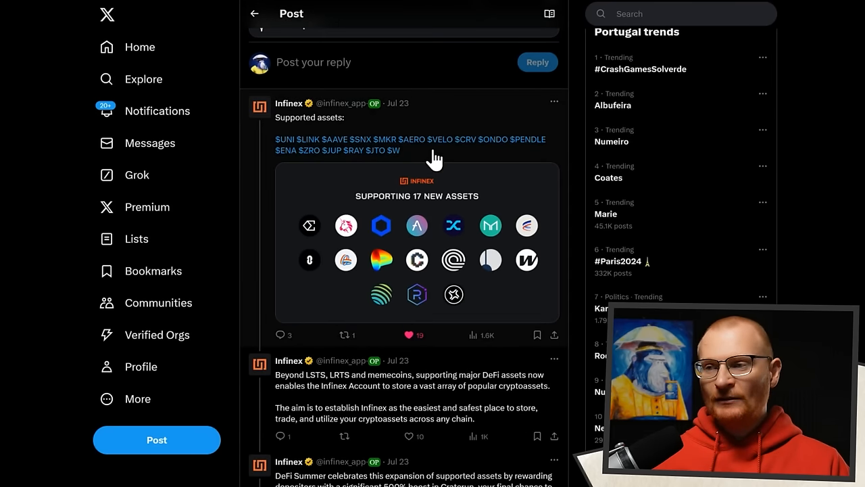
{"action": "mouse_move", "coordinate": [375, 161]}
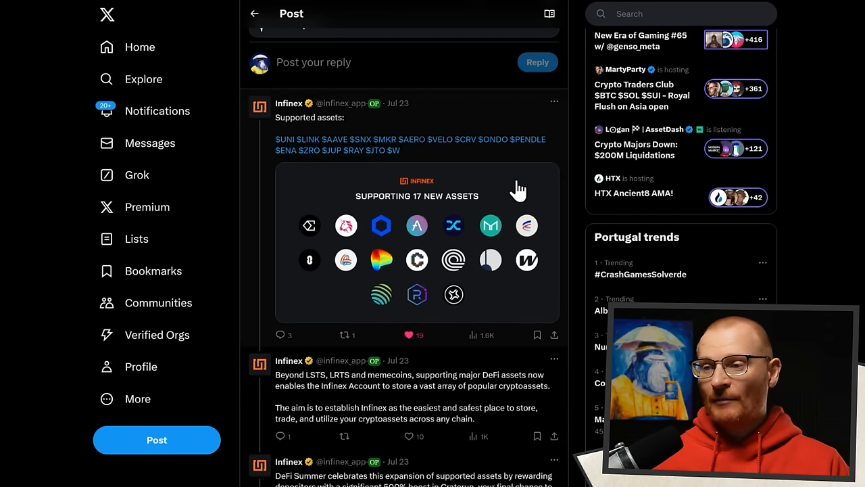
{"action": "scroll", "scroll_direction": "down", "scroll_amount": 3}
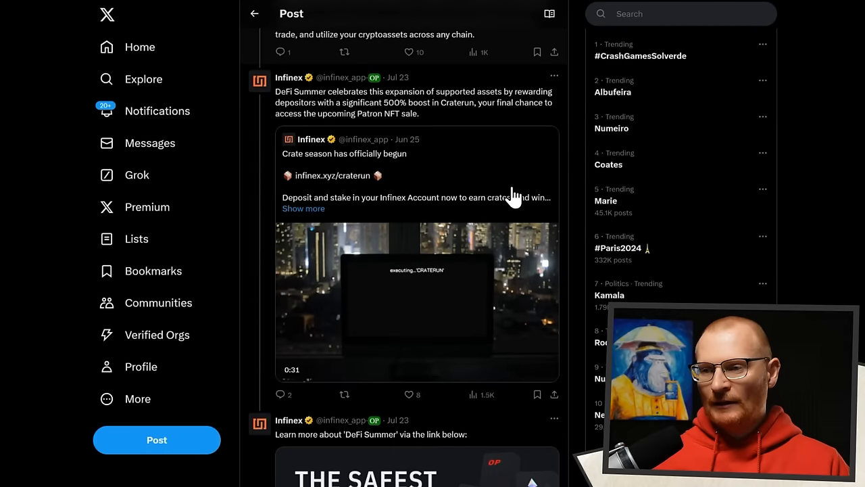
{"action": "scroll", "scroll_direction": "down", "scroll_amount": 3}
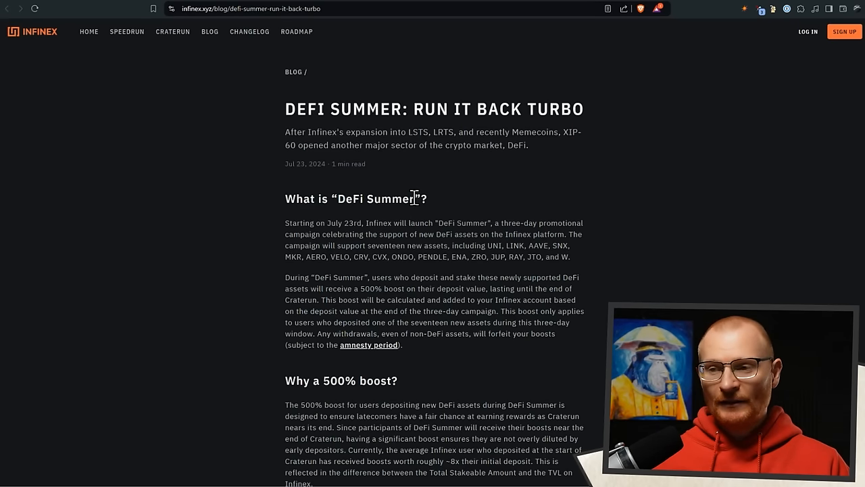
Step: Read the DeFi Summer article through Craterun, then return to the 500% boost section
{"action": "scroll", "scroll_direction": "down", "scroll_amount": 3}
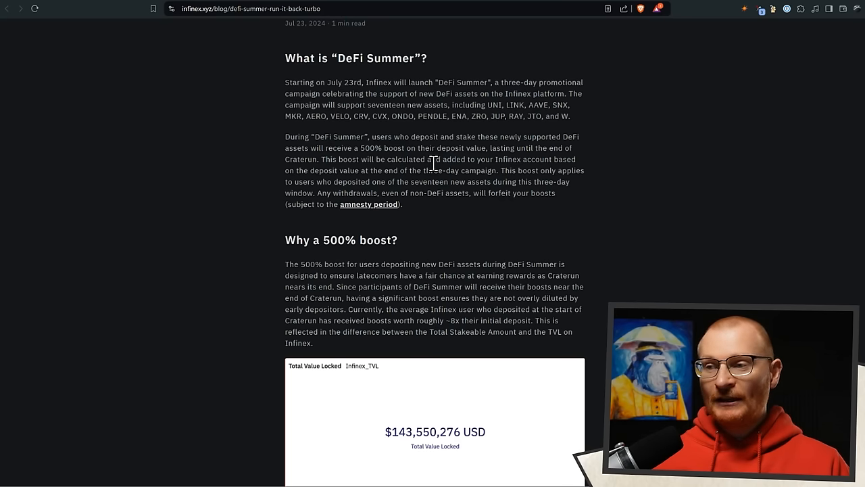
{"action": "mouse_move", "coordinate": [557, 175]}
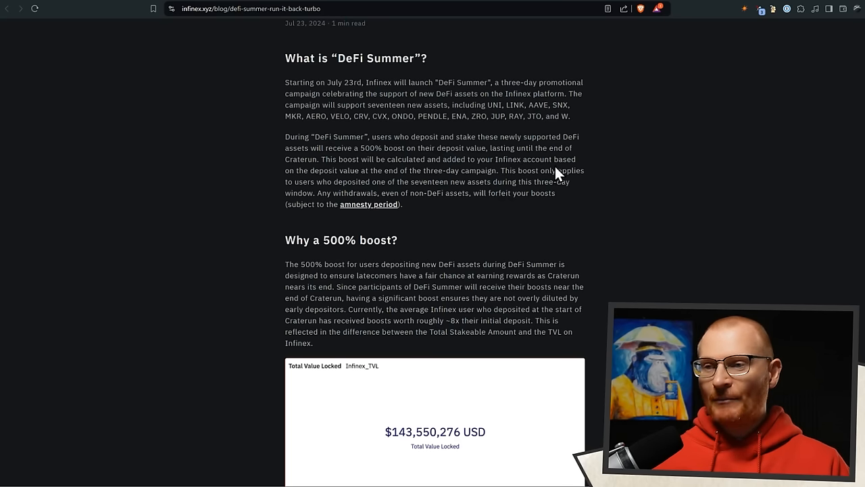
{"action": "mouse_move", "coordinate": [457, 177]}
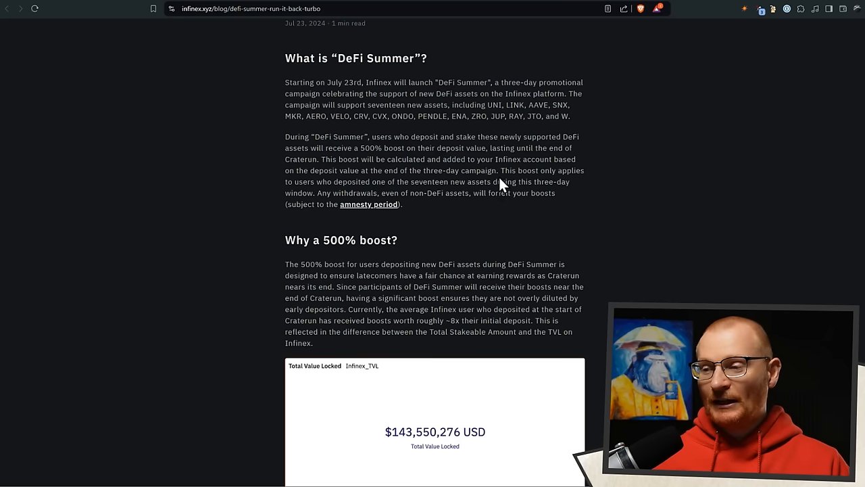
{"action": "mouse_move", "coordinate": [405, 194]}
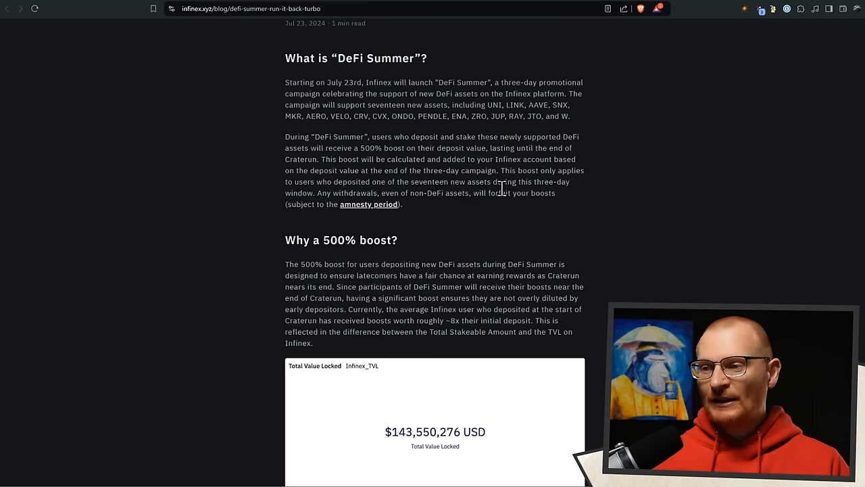
{"action": "mouse_move", "coordinate": [369, 204]}
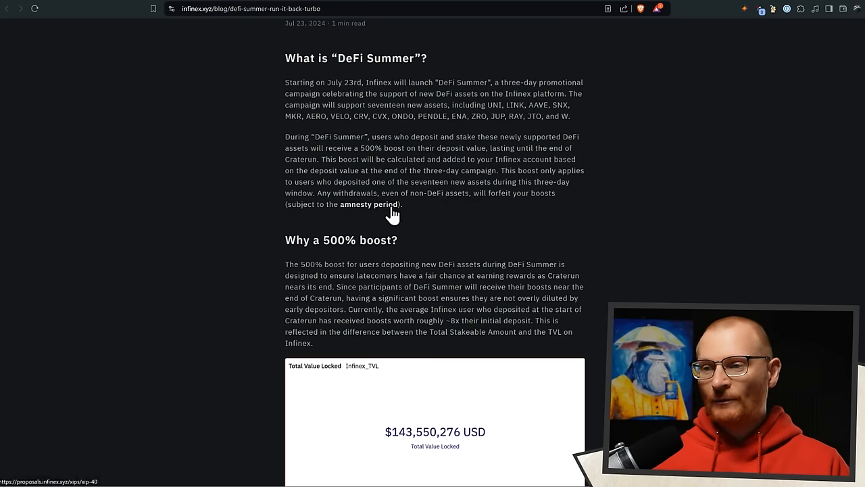
{"action": "scroll", "scroll_direction": "down", "scroll_amount": 3}
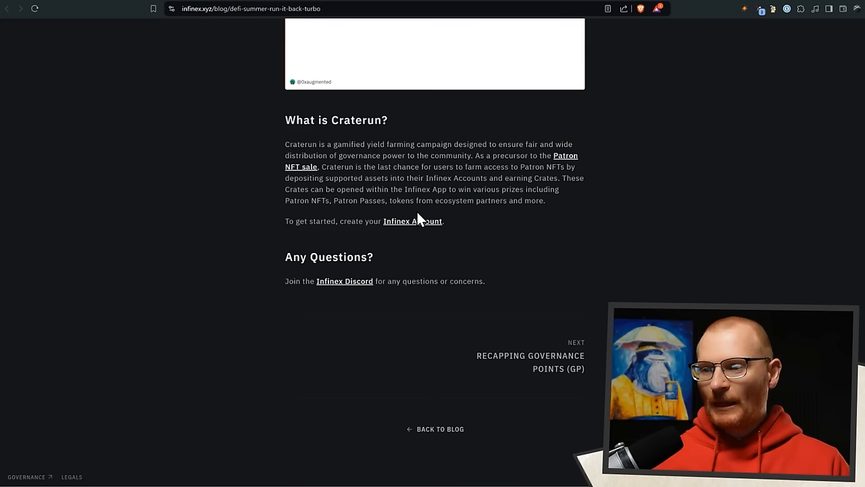
{"action": "scroll", "scroll_direction": "up", "scroll_amount": 3}
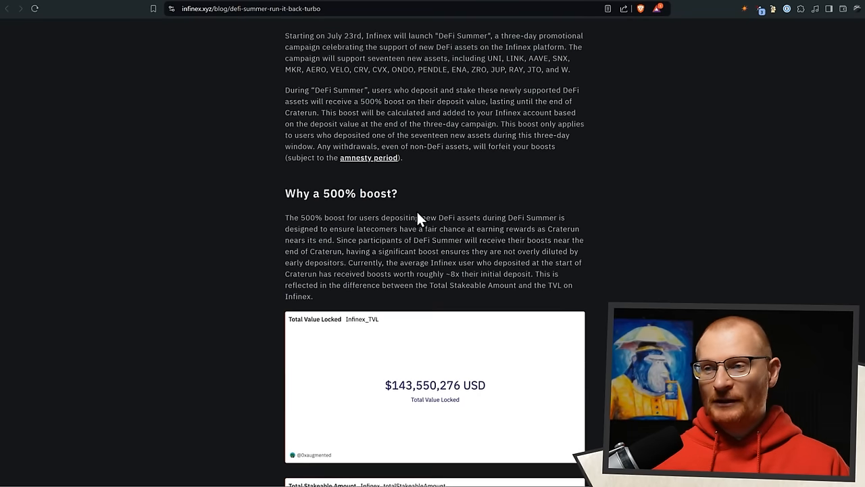